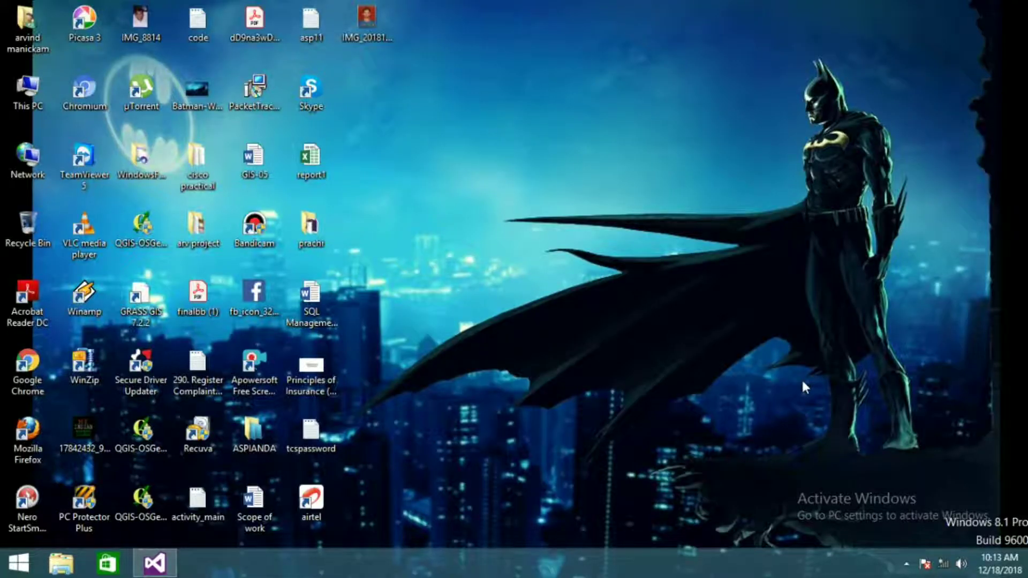
mouse_move(788, 370)
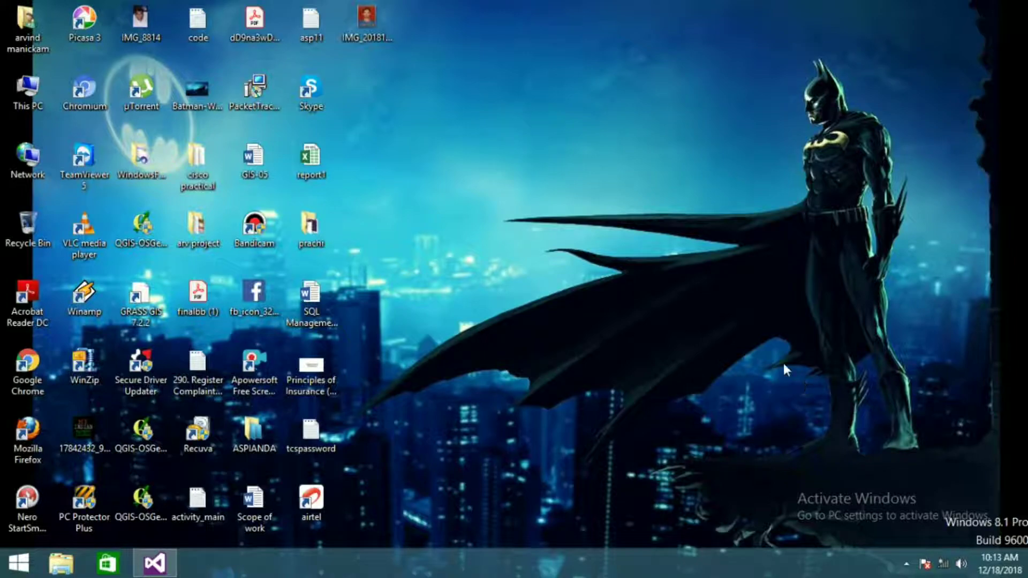
- Switch to Visual Studio and declare string str = "jack"; inside Main
left_click(155, 560)
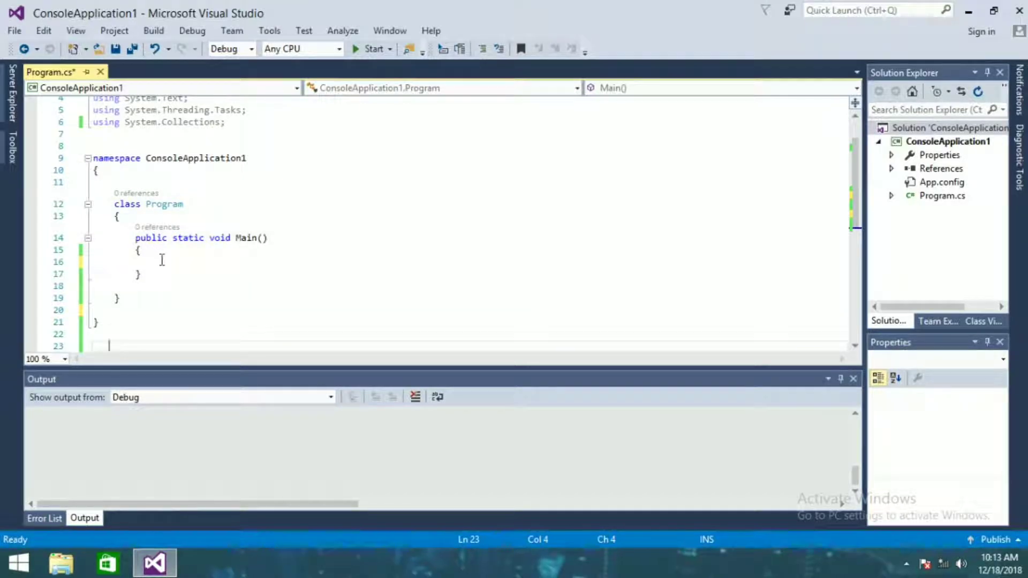
type("str")
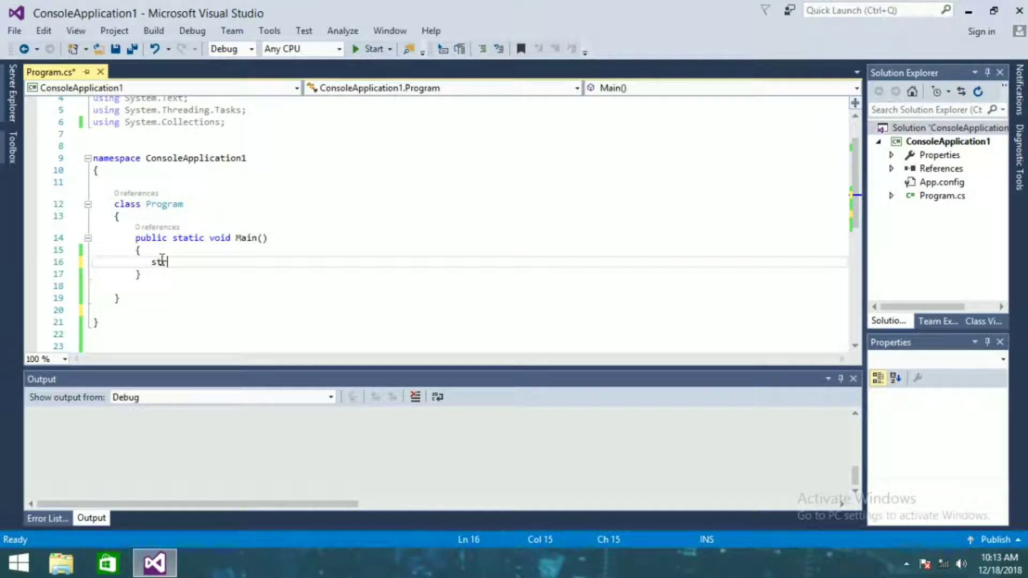
type("ing str")
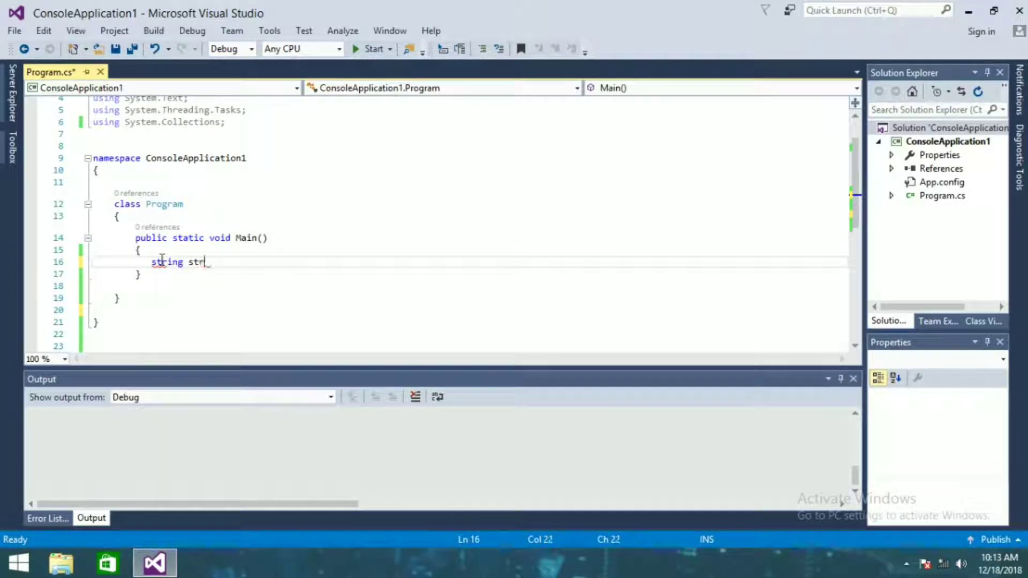
type("=\"\"")
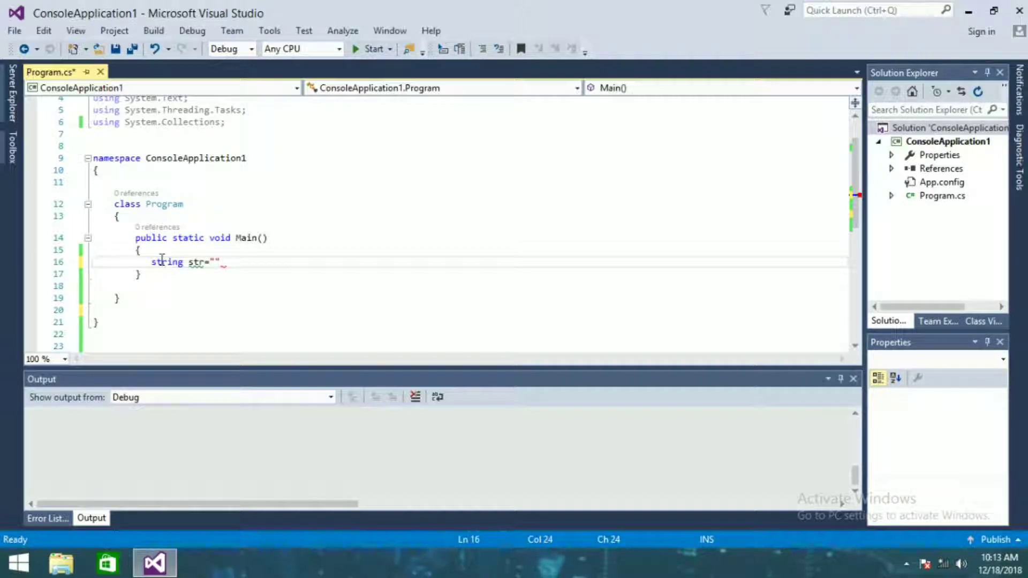
type("jack")
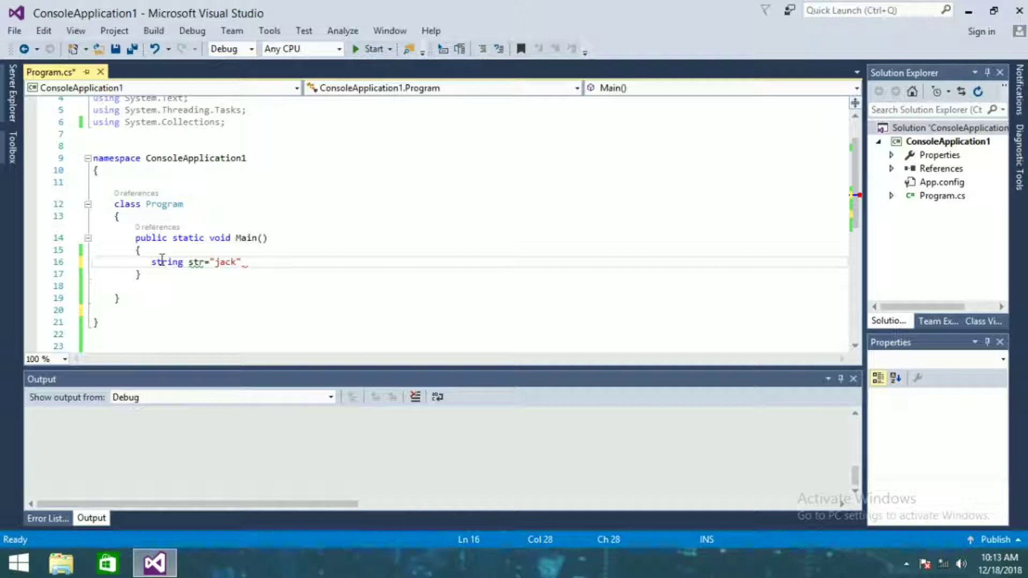
key("Enter")
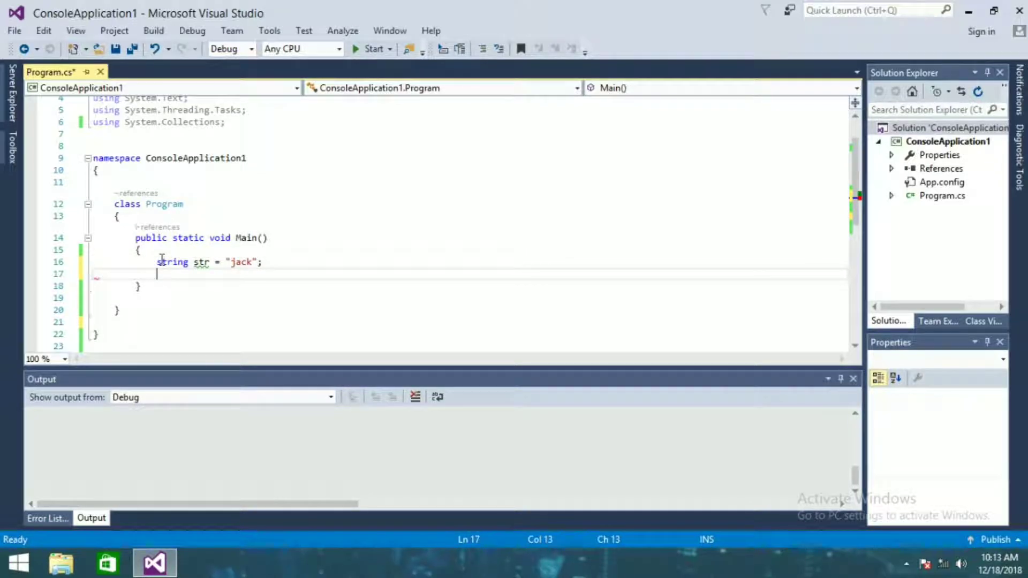
type("char")
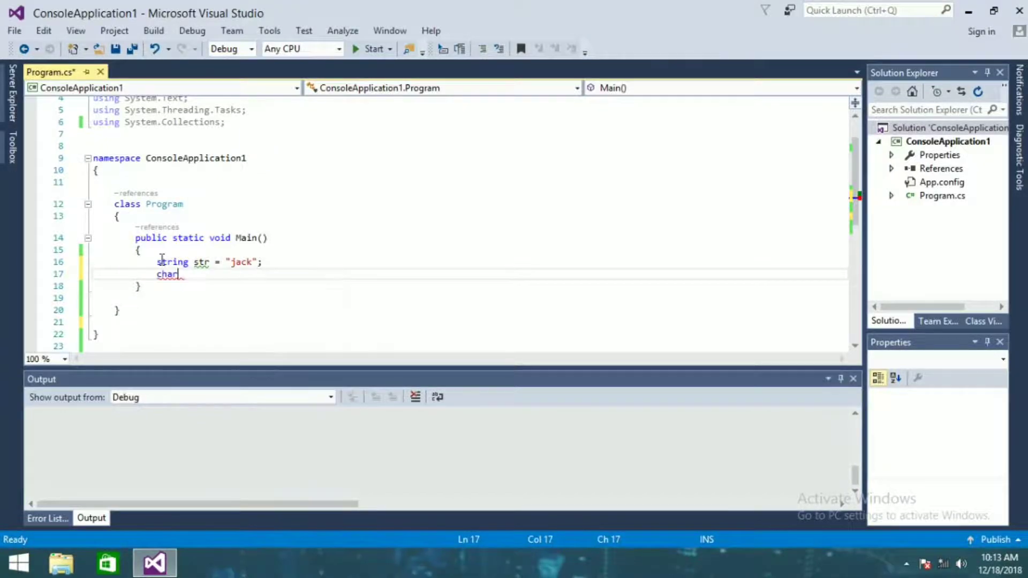
- Add char[] chars = str.ToCharArray(); below the str declaration
type("[]")
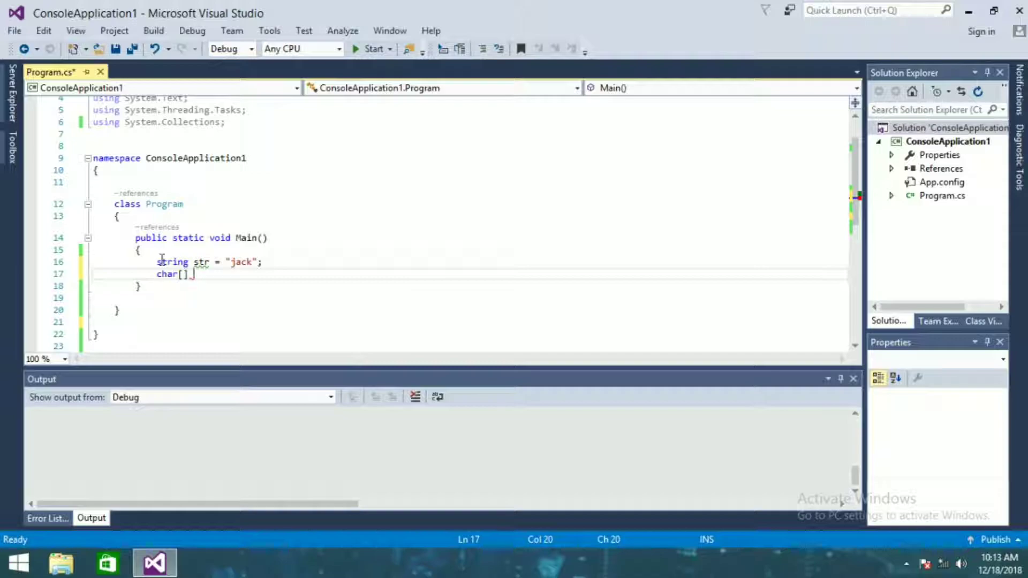
type("chars=")
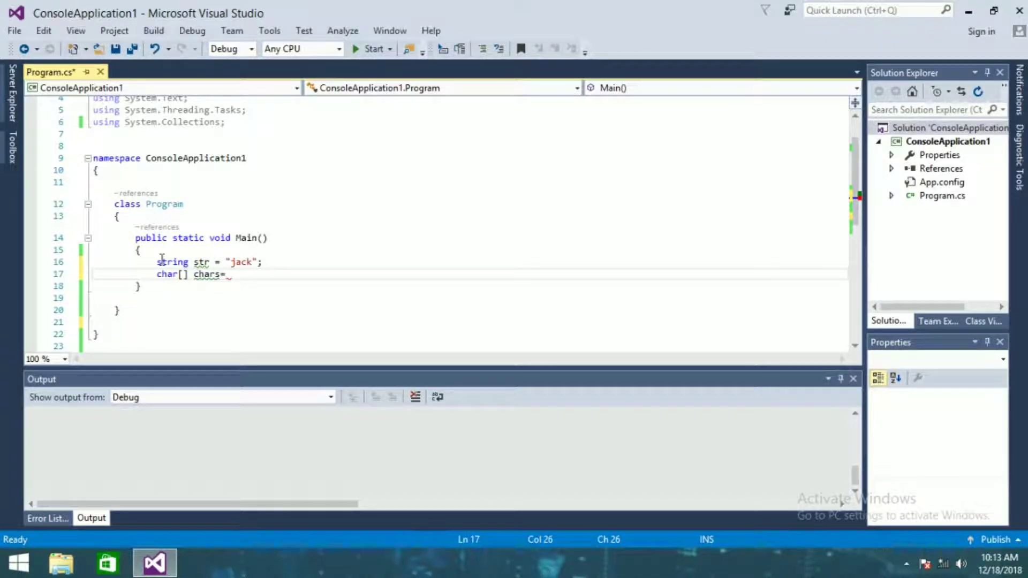
type("str")
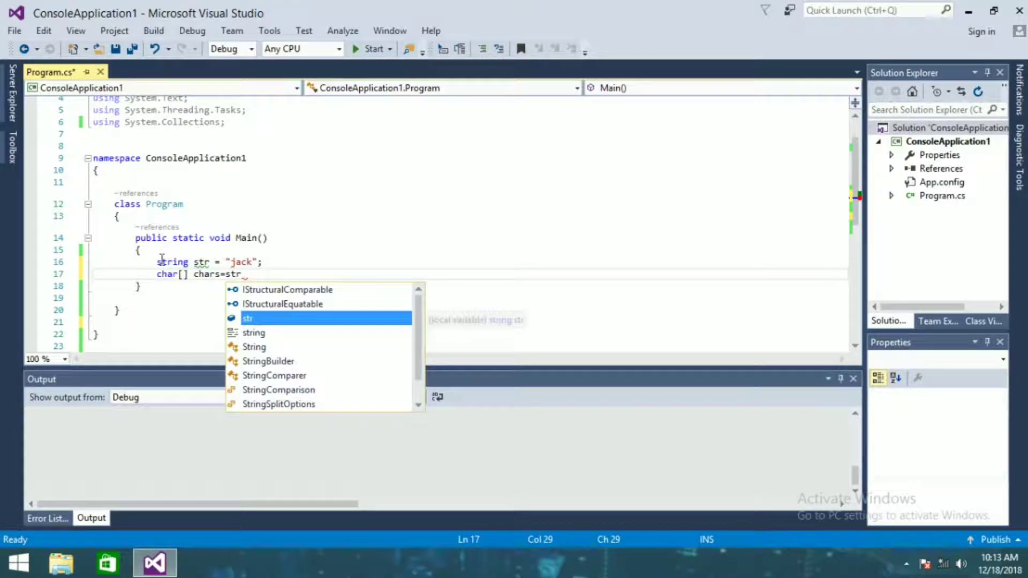
key("Escape")
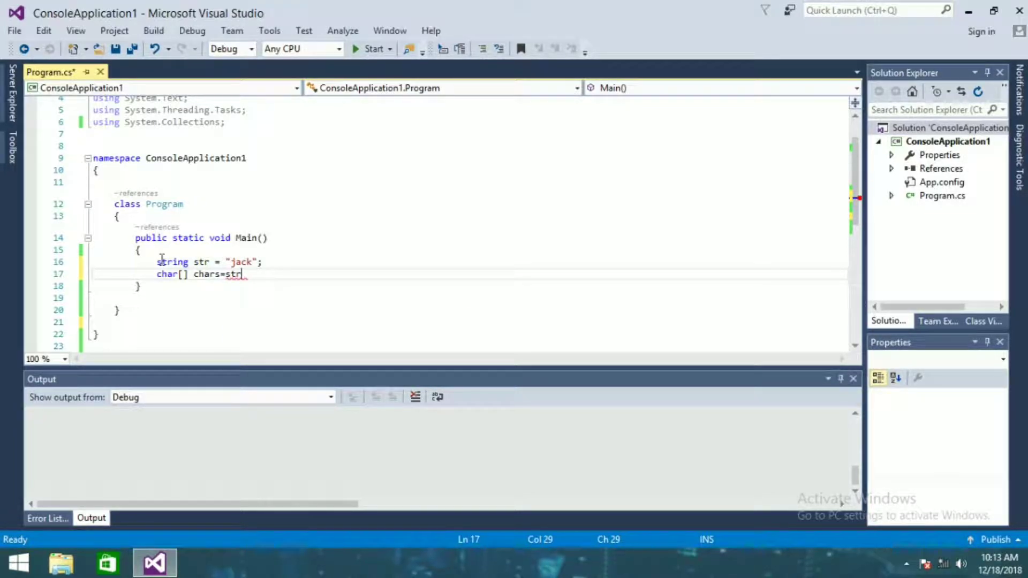
type(".t")
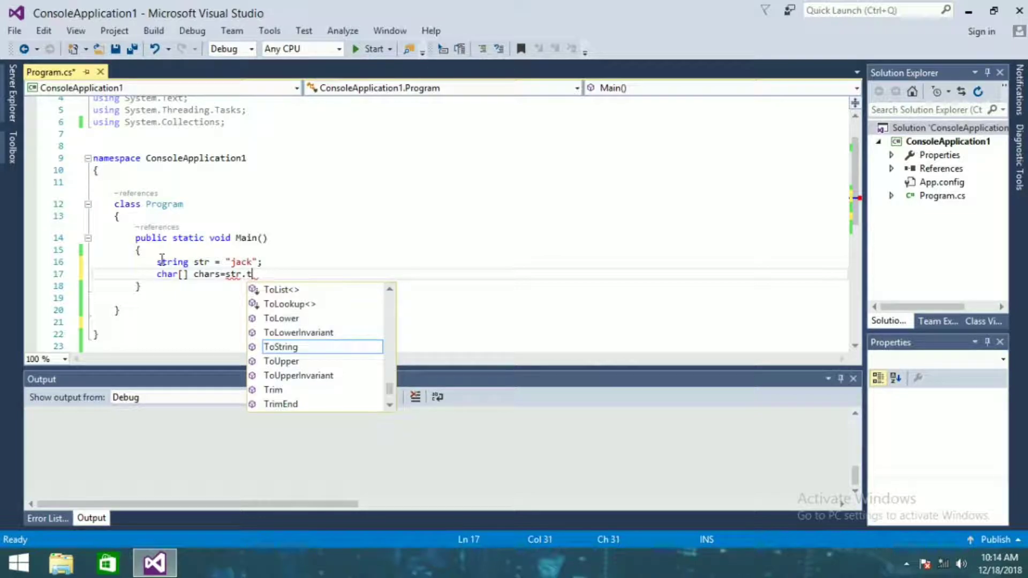
type("oCharArray")
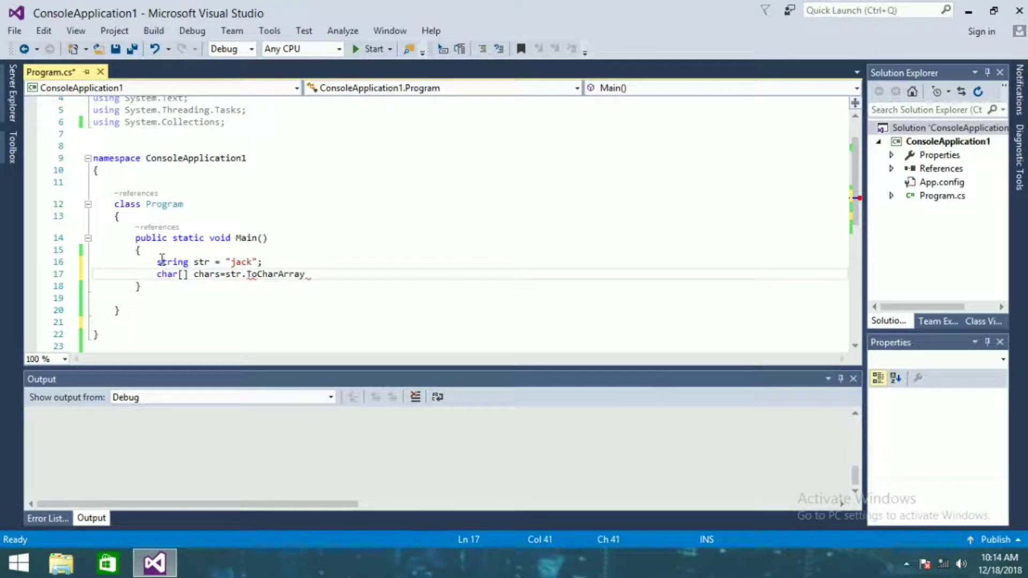
type("();")
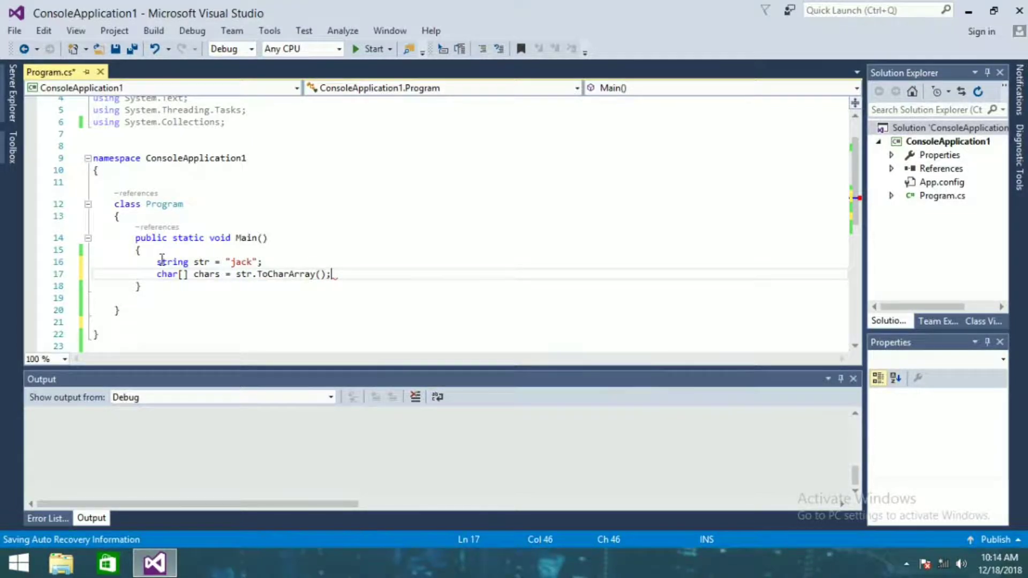
type("char")
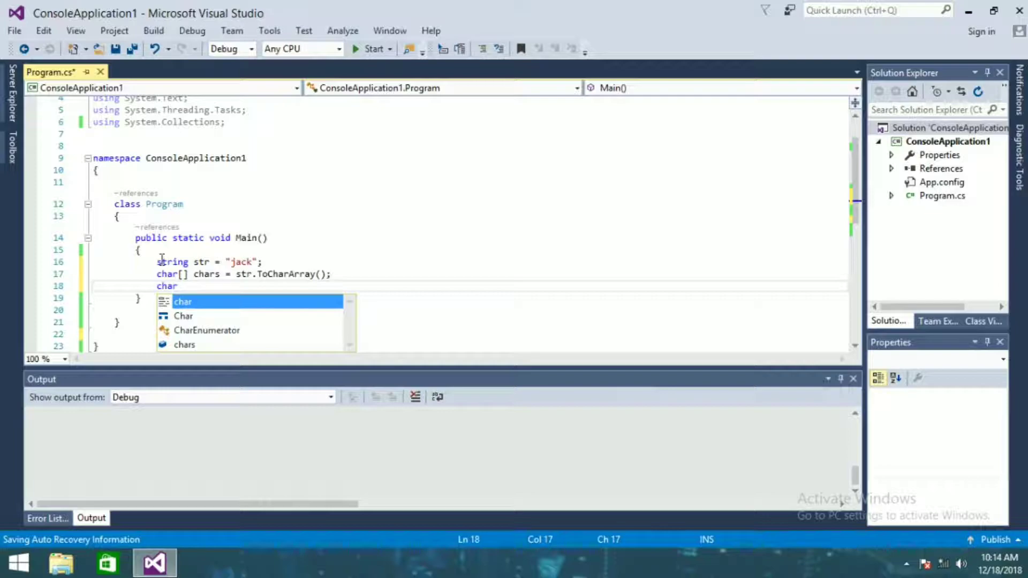
- Declare char[] result = new char[chars.Length]; below the chars line
type("[]")
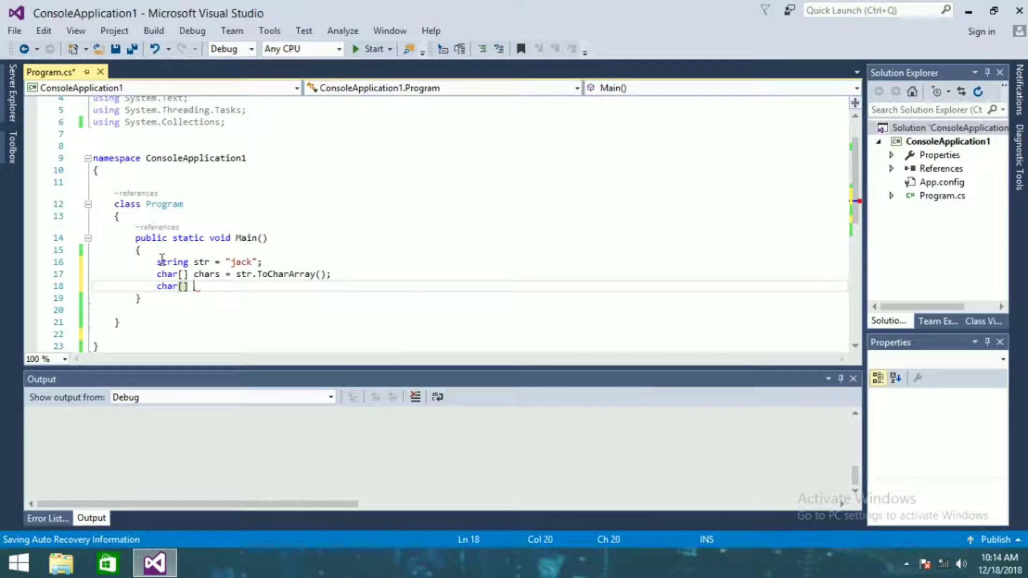
type("result")
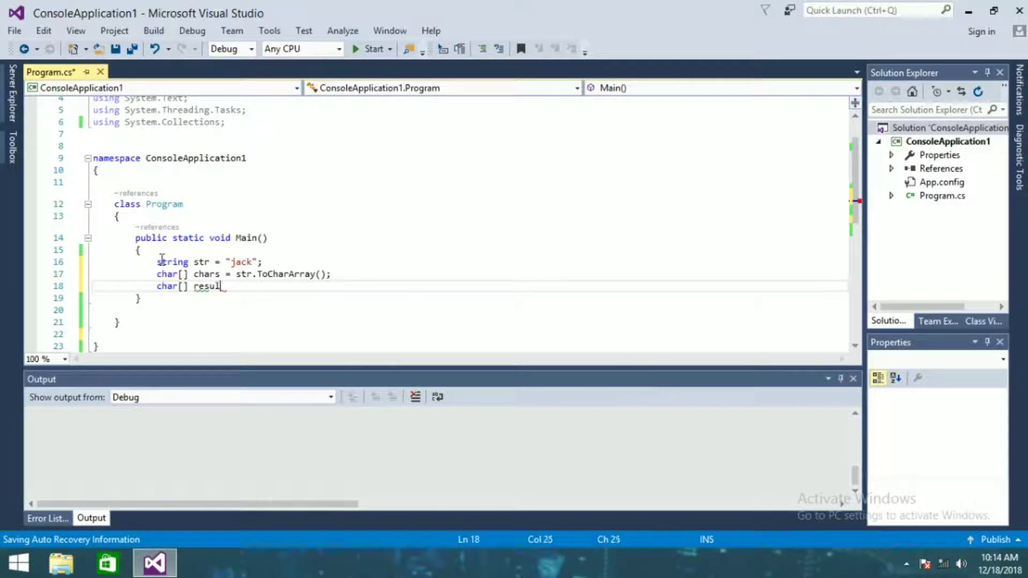
type("t=")
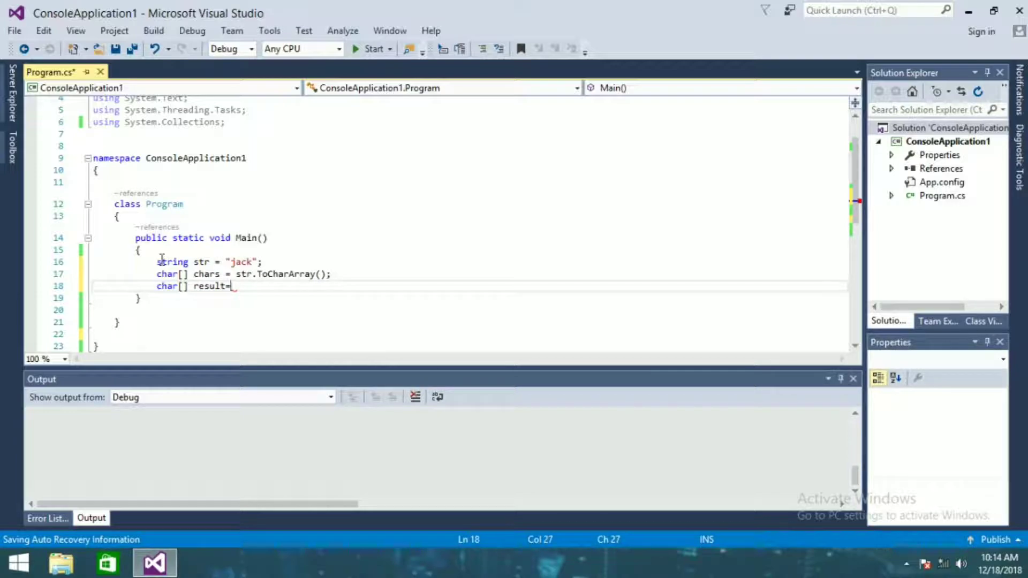
type("new char")
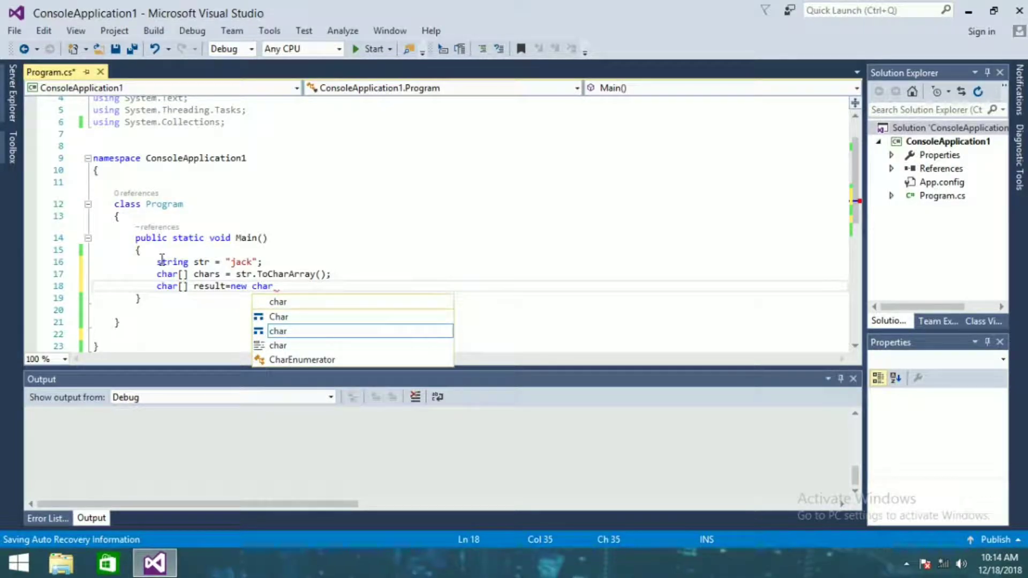
key("Escape")
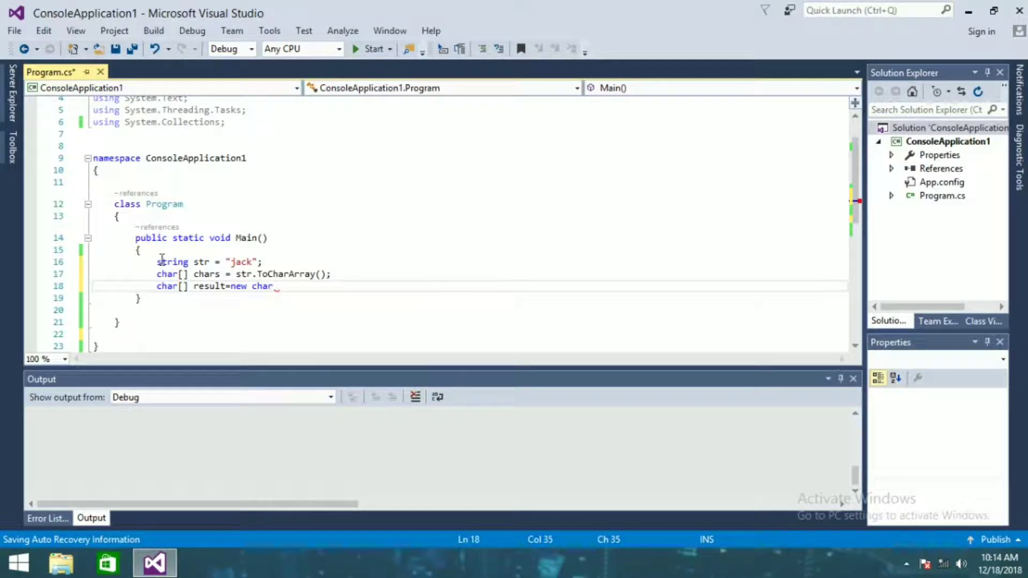
type("[]")
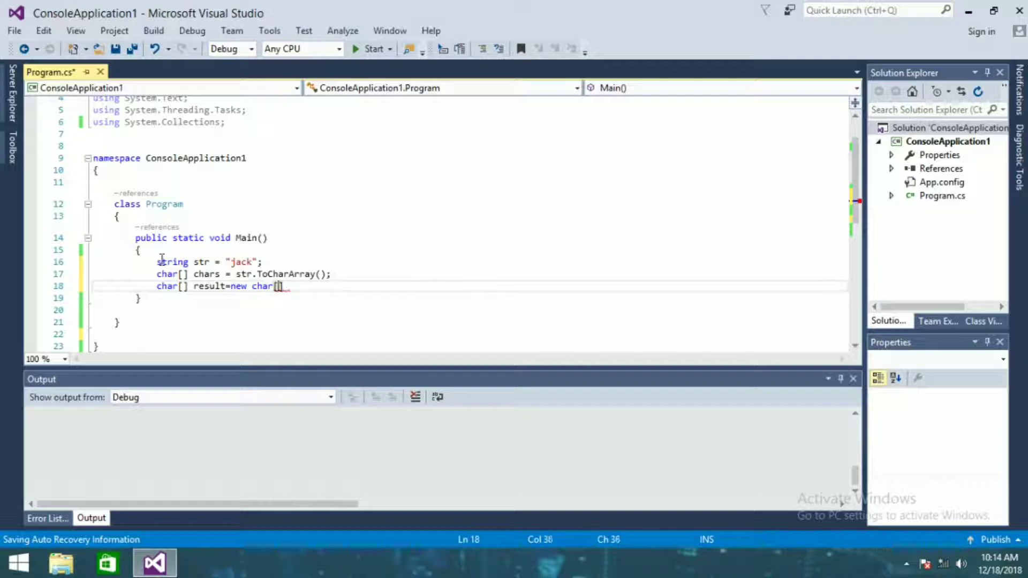
type("char")
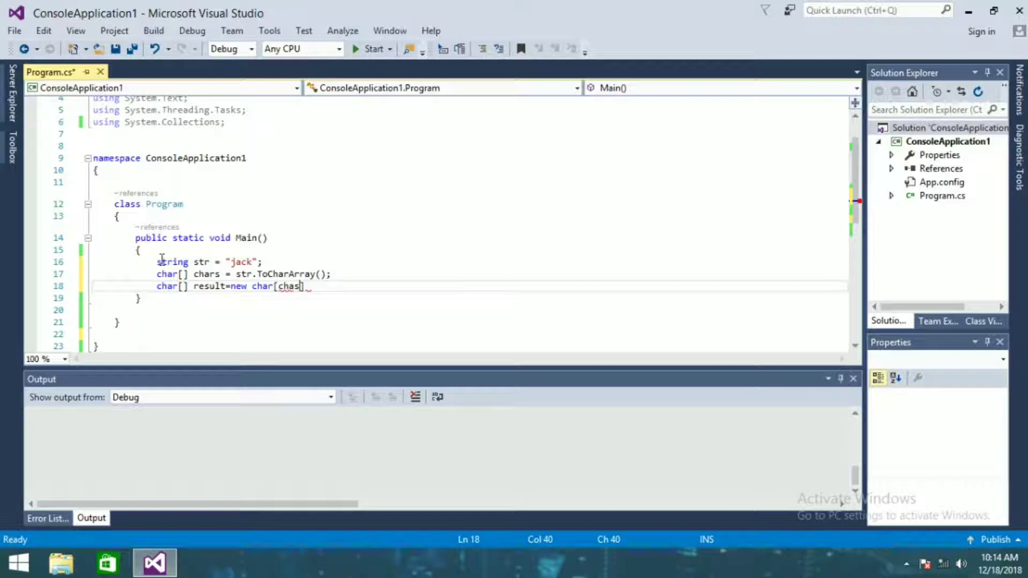
type("s")
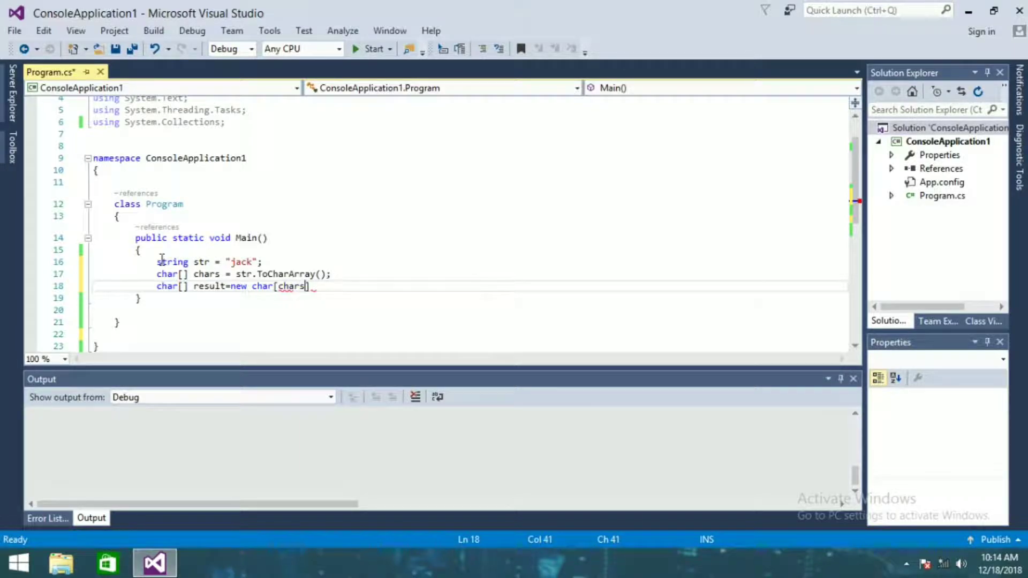
type(".")
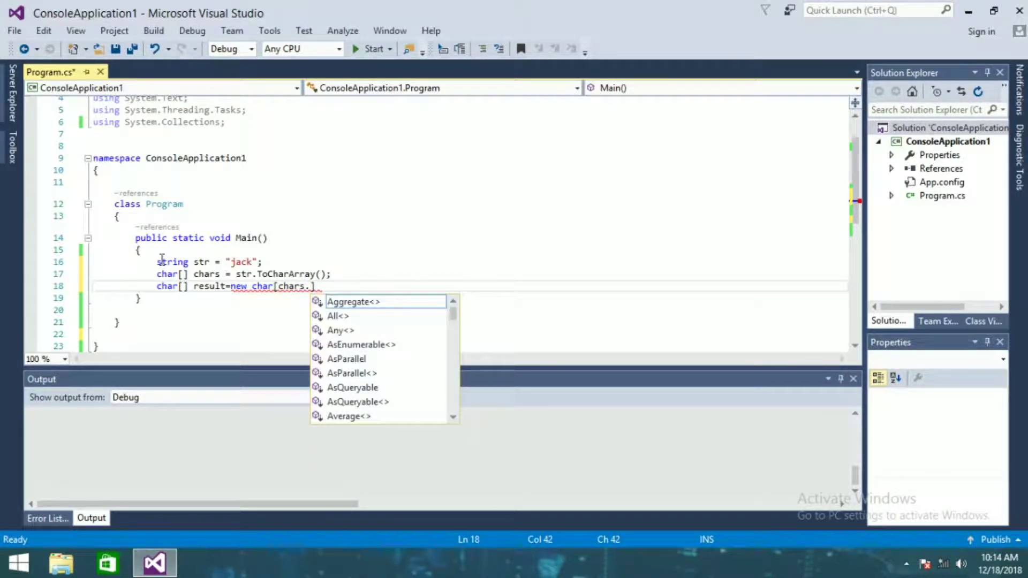
type("le")
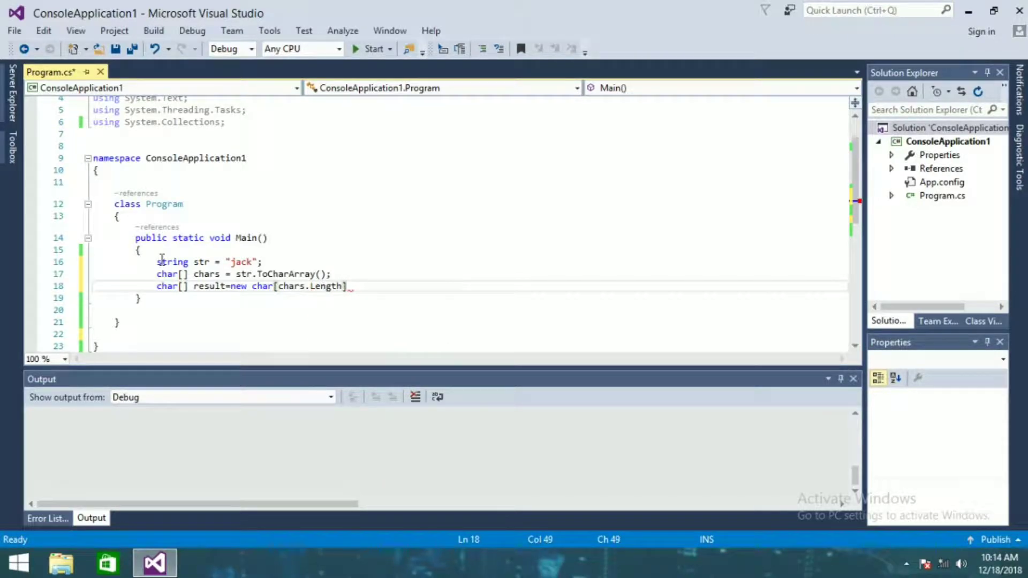
type("for(")
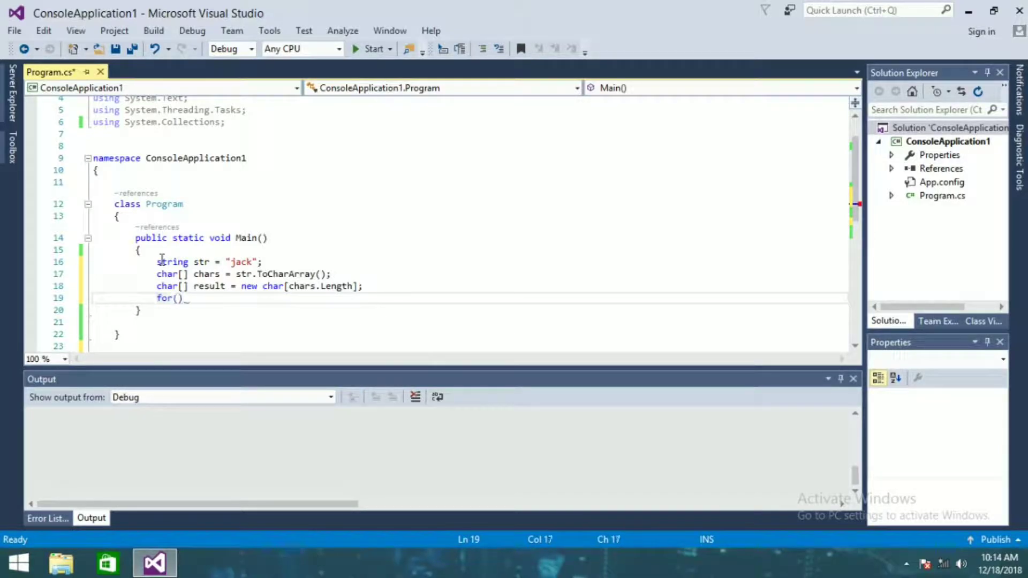
- Begin the for header initializing int i=0 and j=str.Length-1
type("int i")
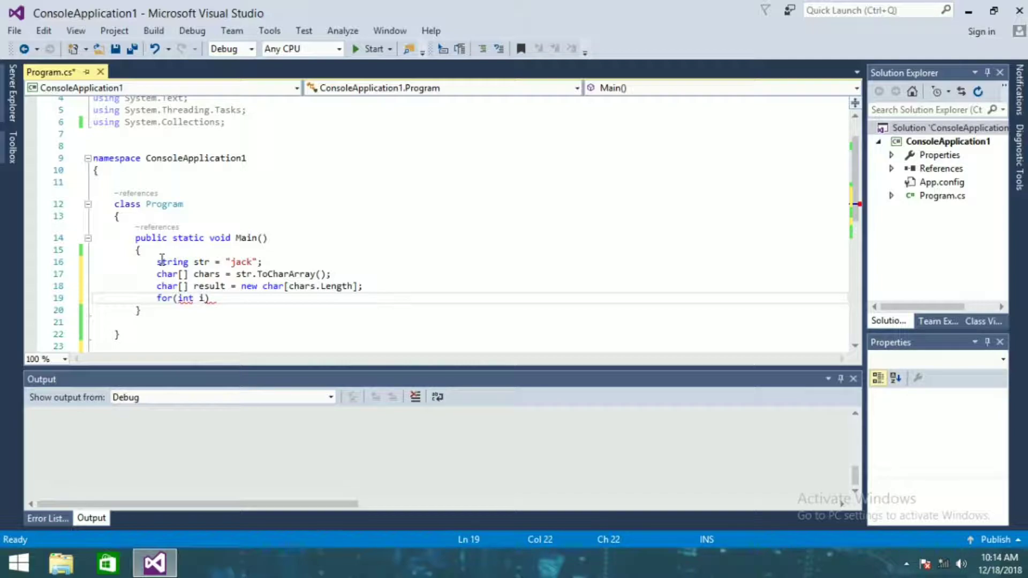
type("=0,j")
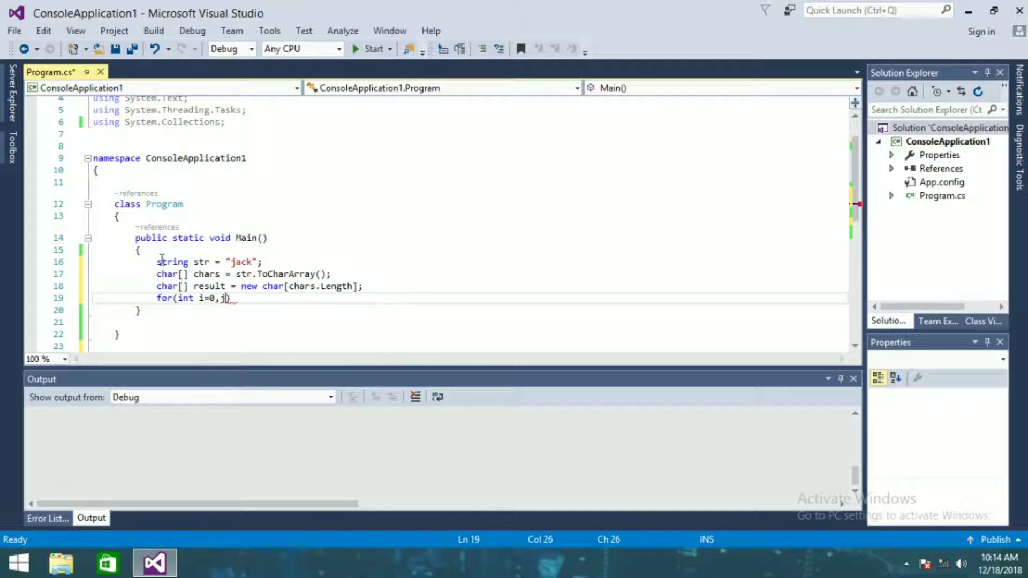
type("<")
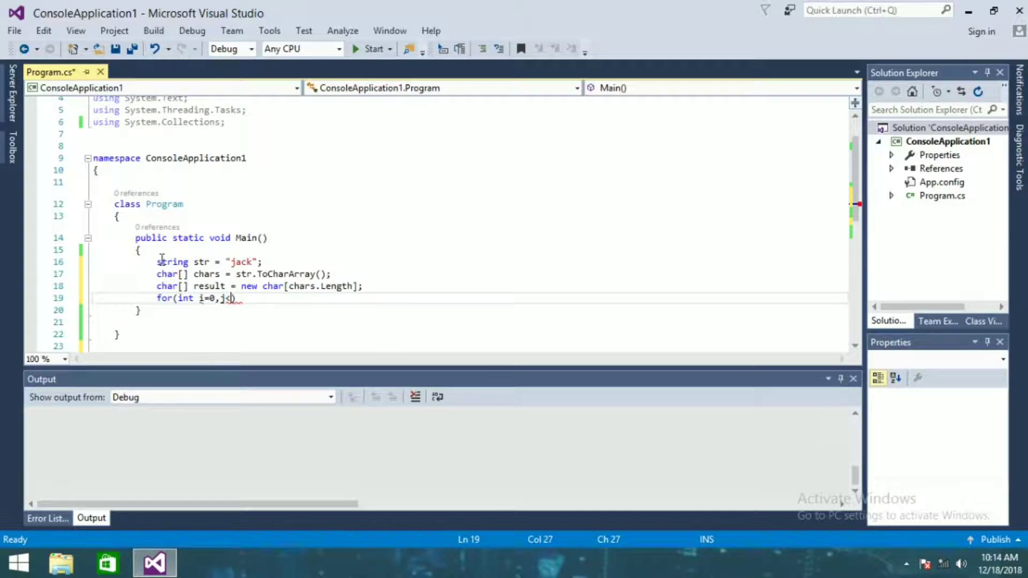
type("=")
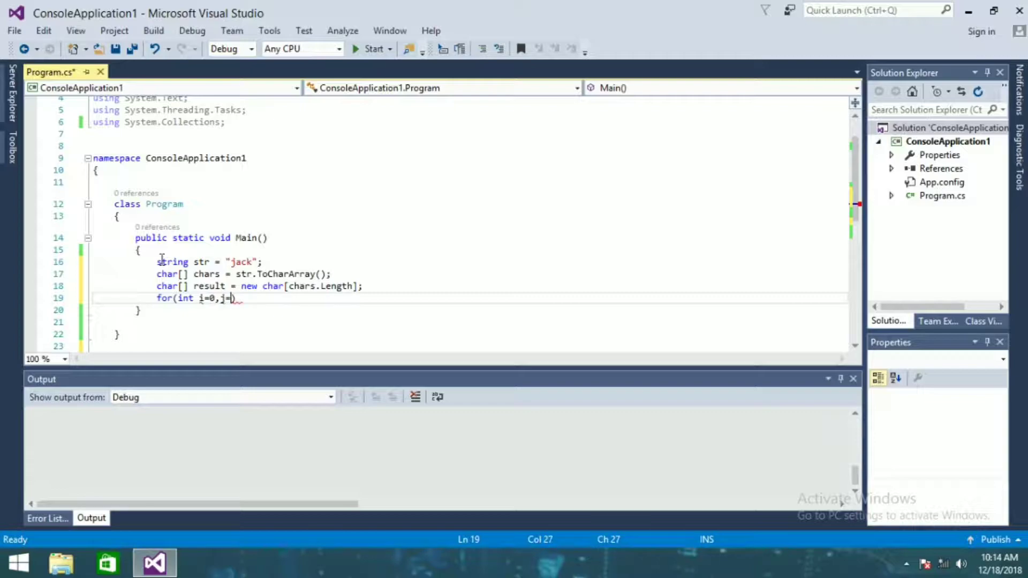
type("str")
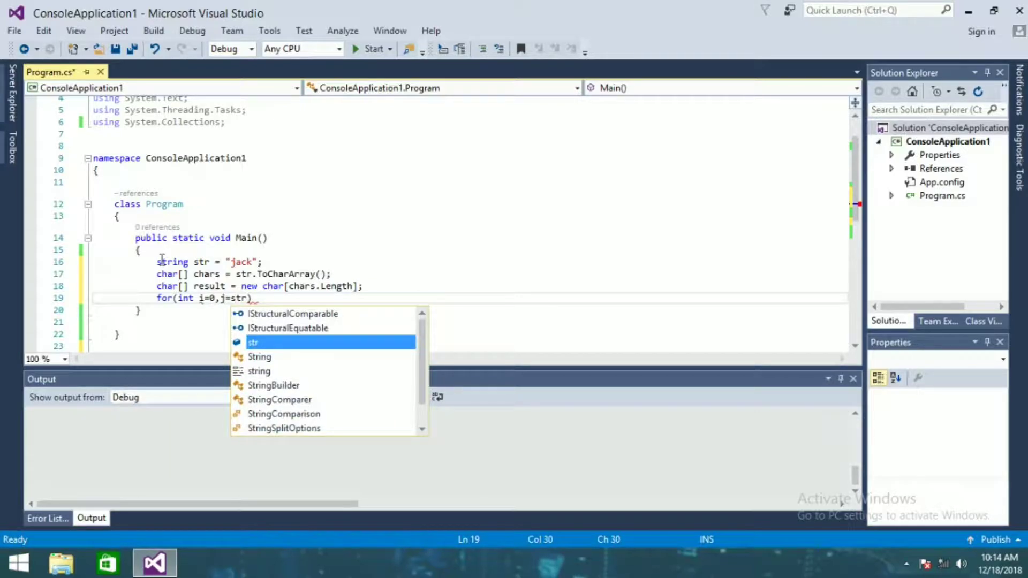
type(".le")
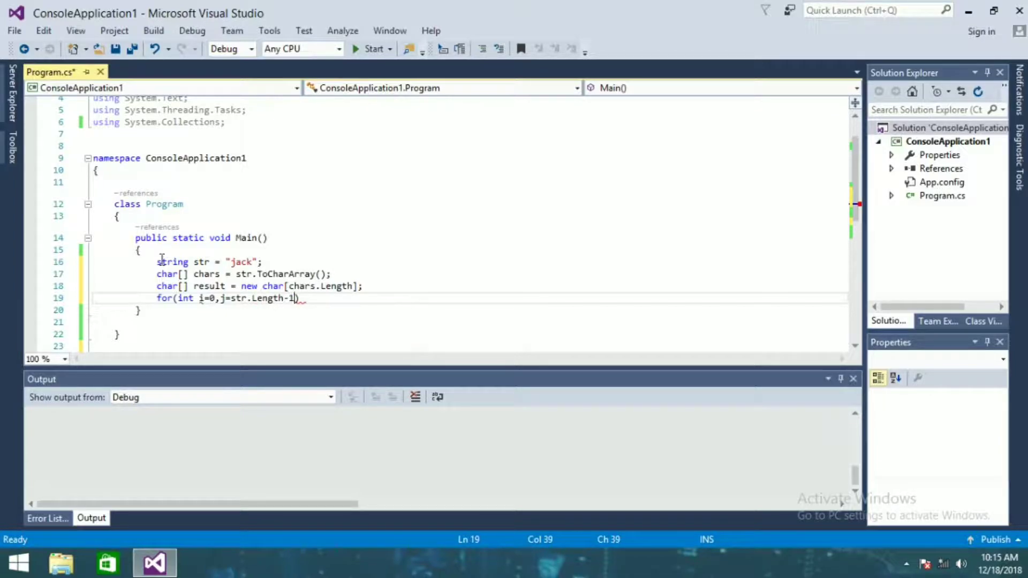
type(";")
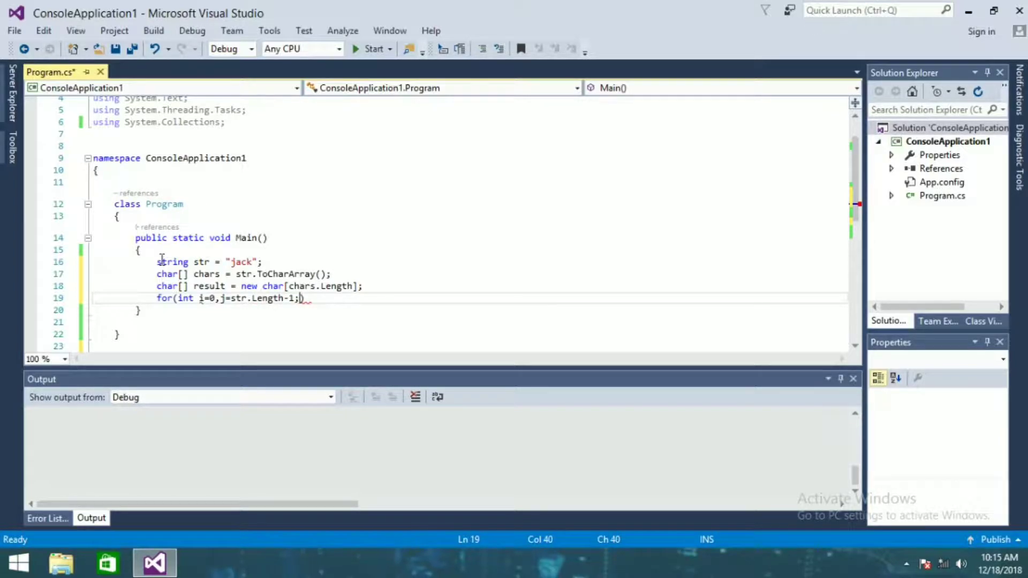
- Finish the loop header with condition i<str.Length and increments i++, j--
type("i<")
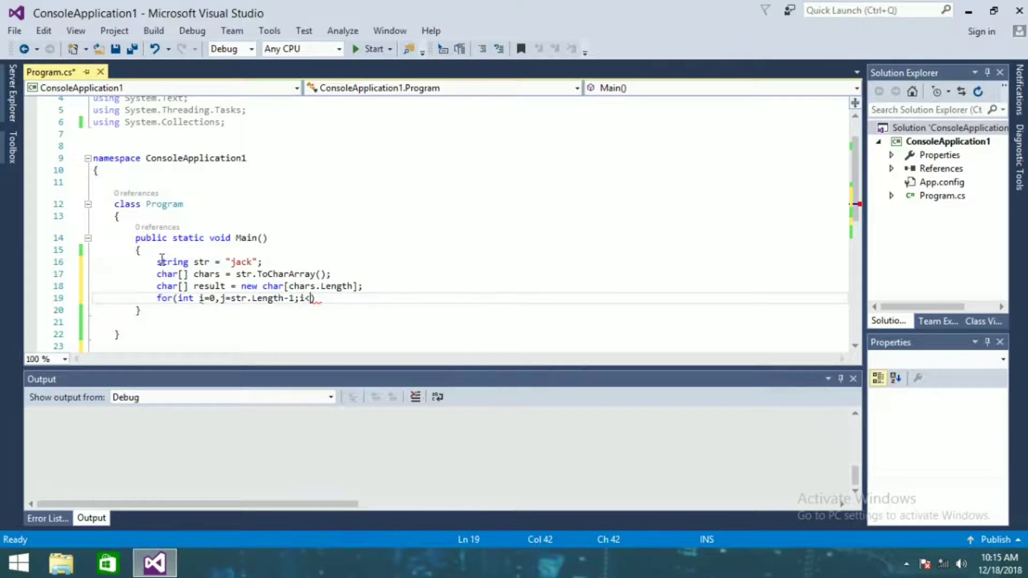
type("le")
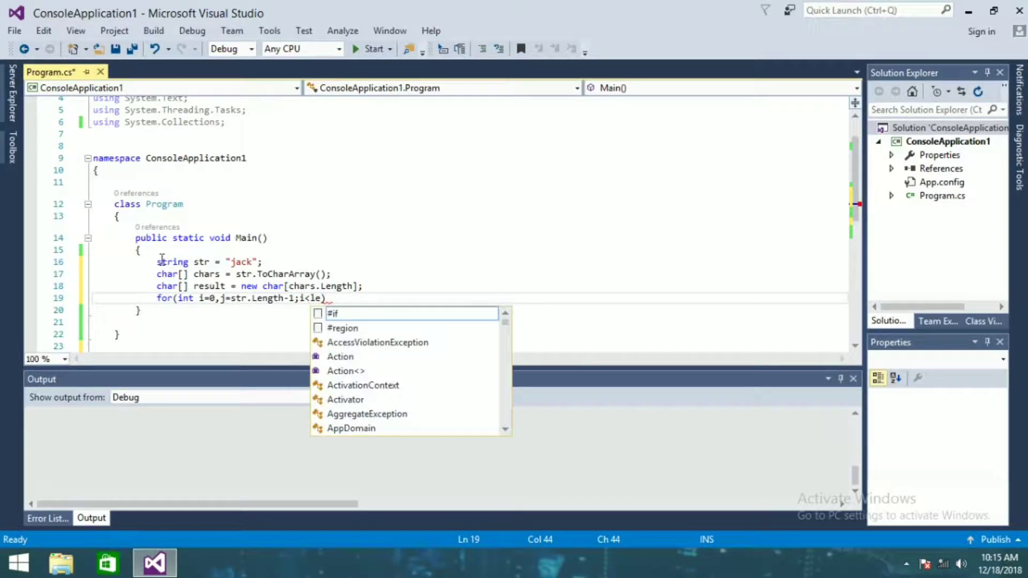
type("str")
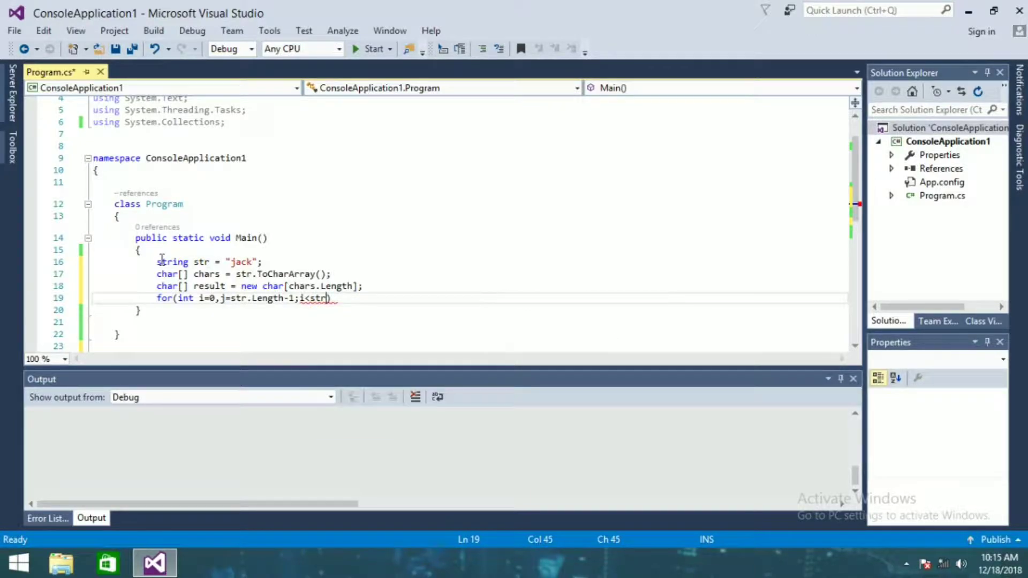
type(".Length")
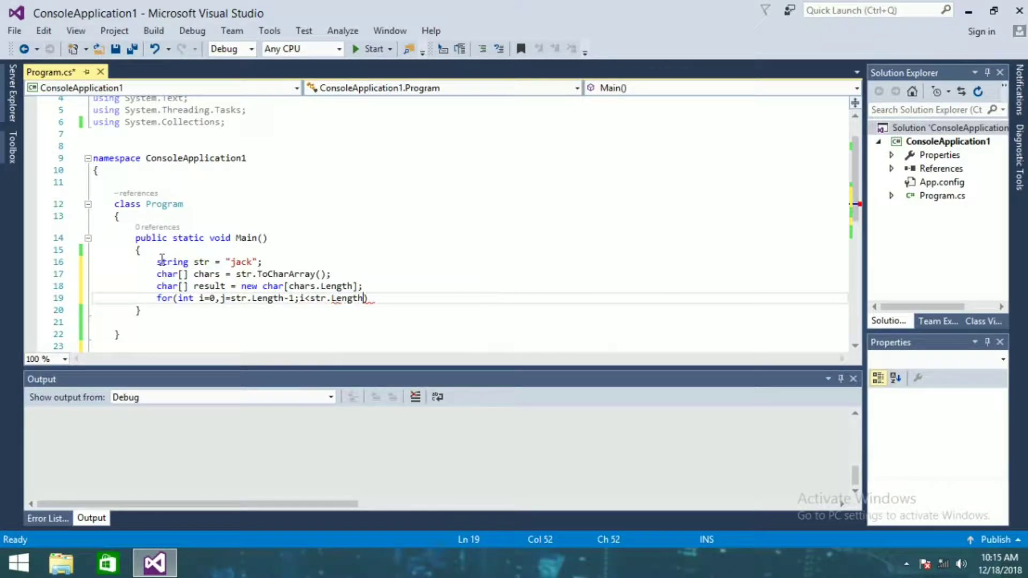
type(";")
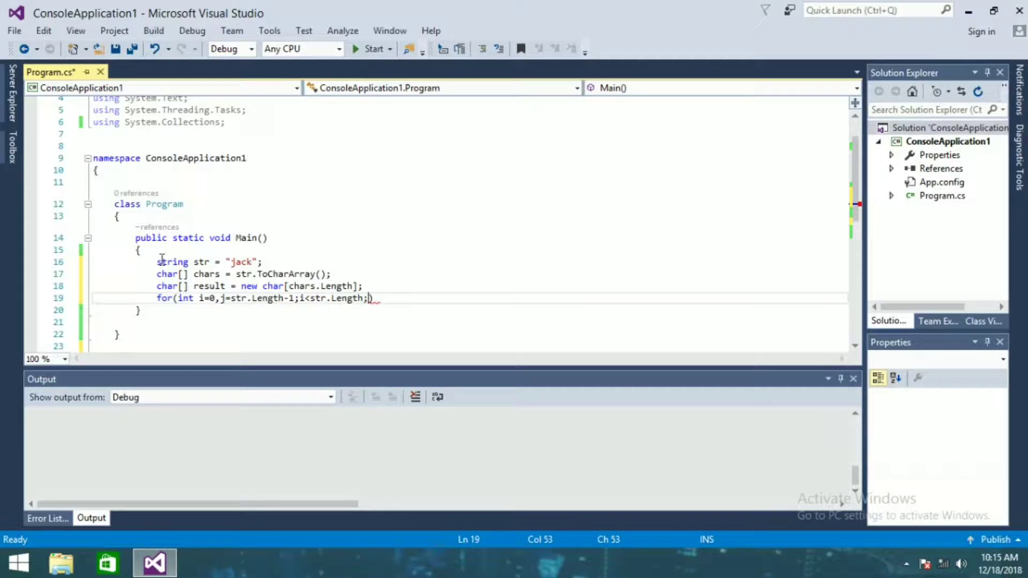
type("i++")
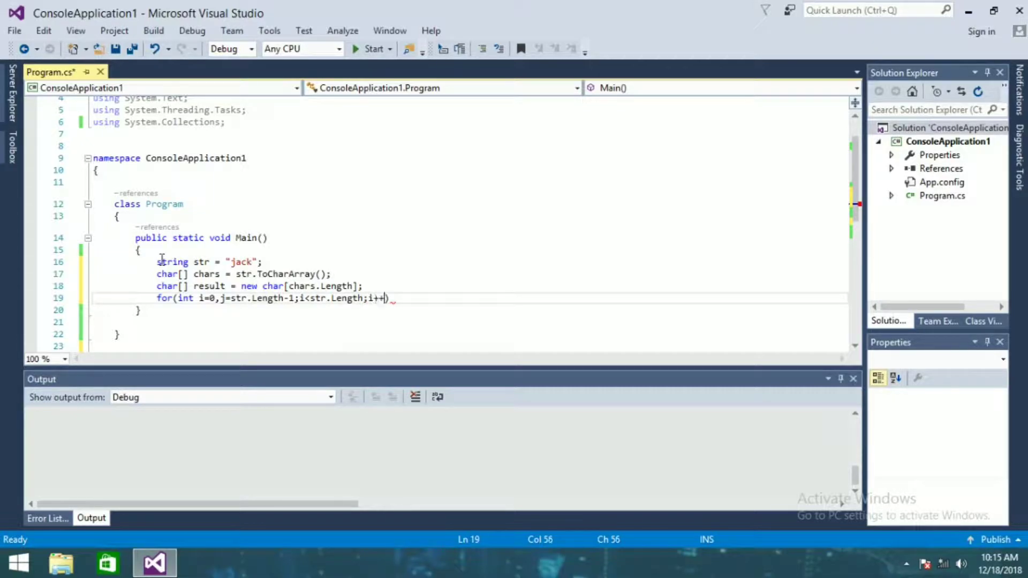
type(",j--)")
type("{")
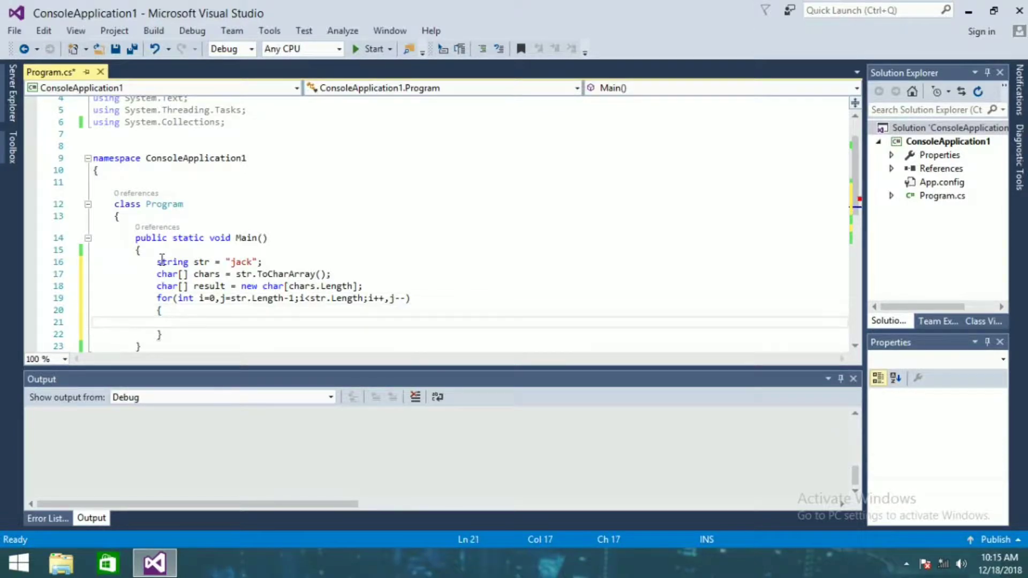
- Write result[i] = chars[j]; inside the for loop body
type("re")
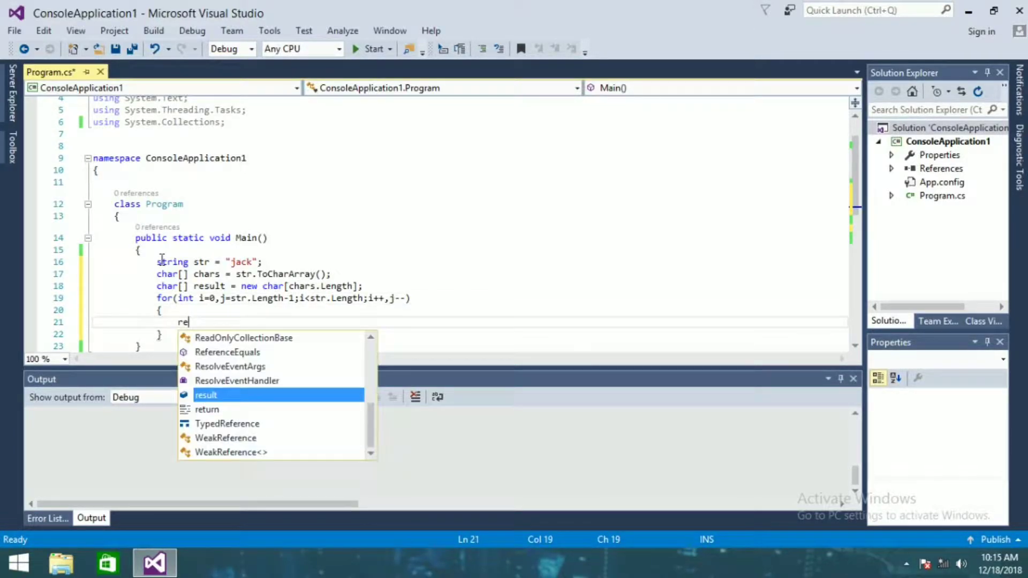
type("result[]")
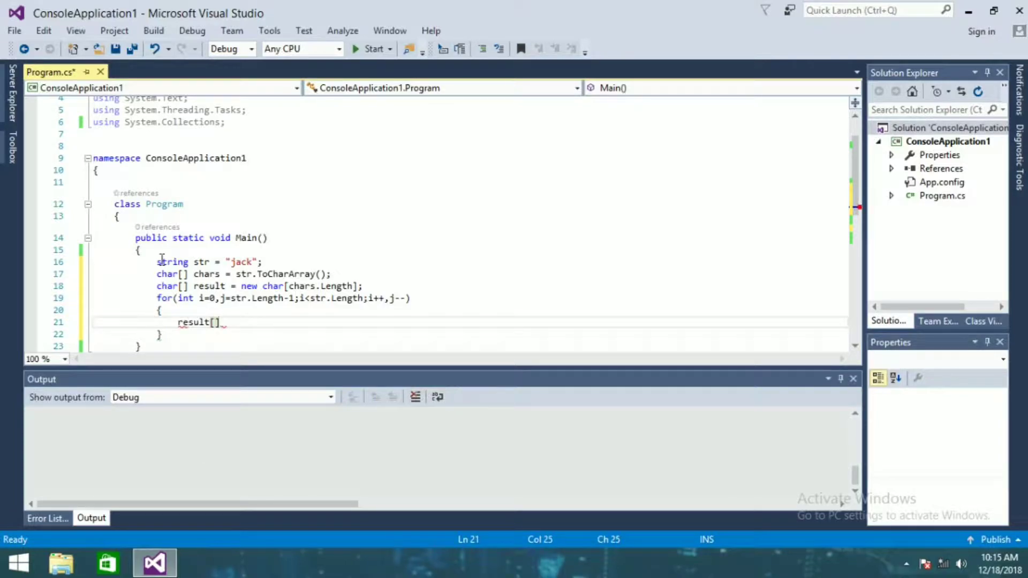
type("i")
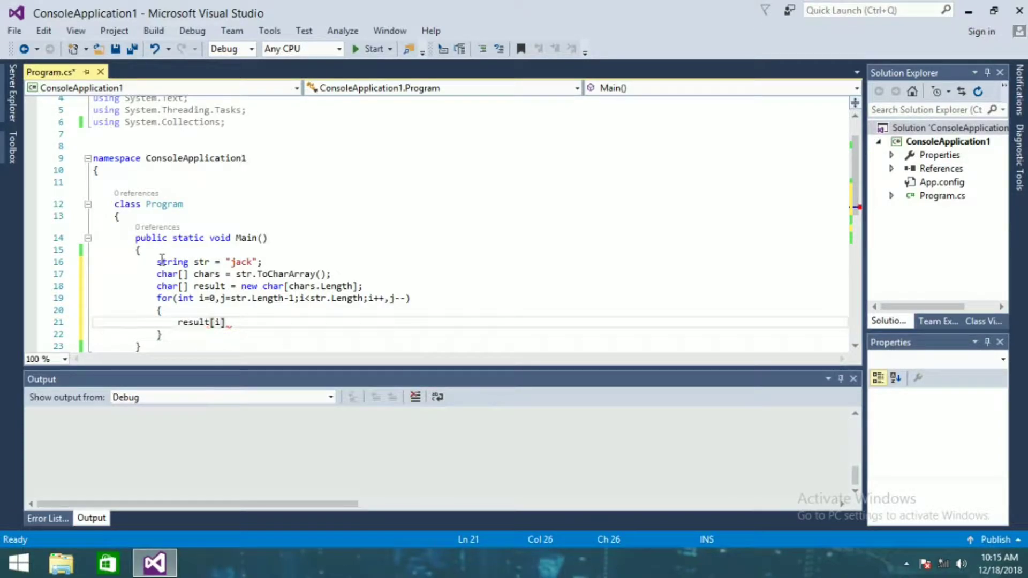
type("=ch")
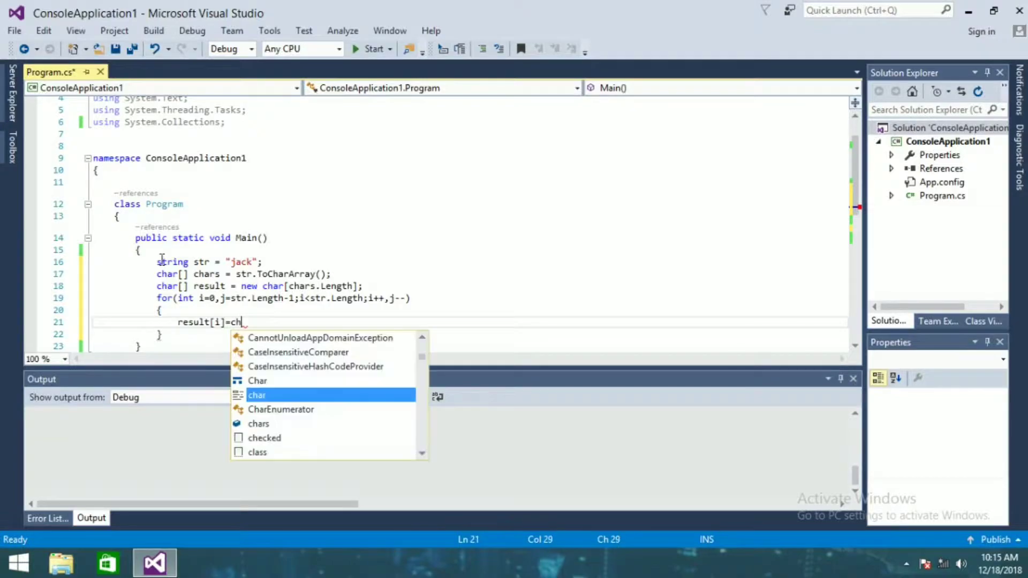
type("ar")
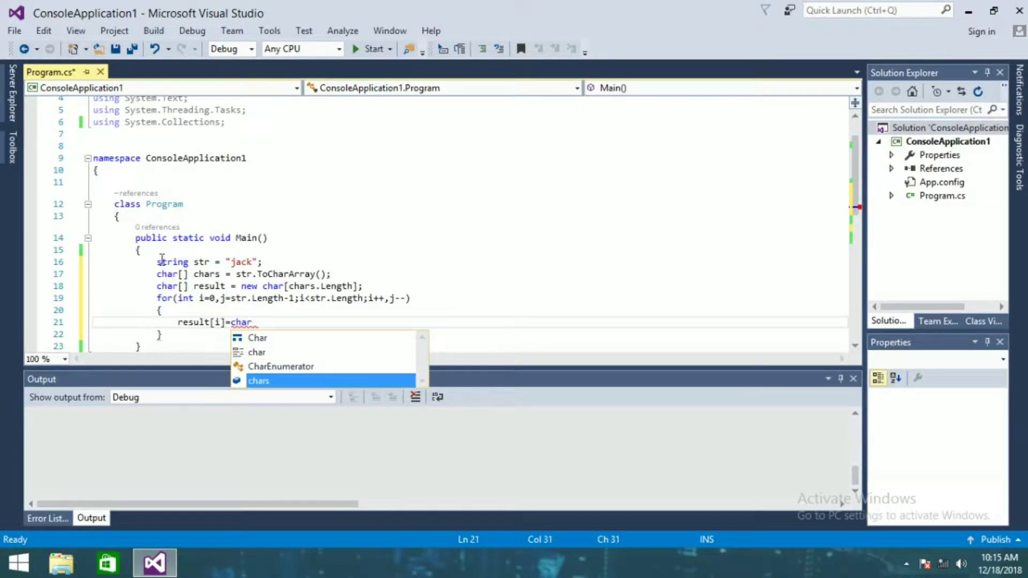
type("chars[]")
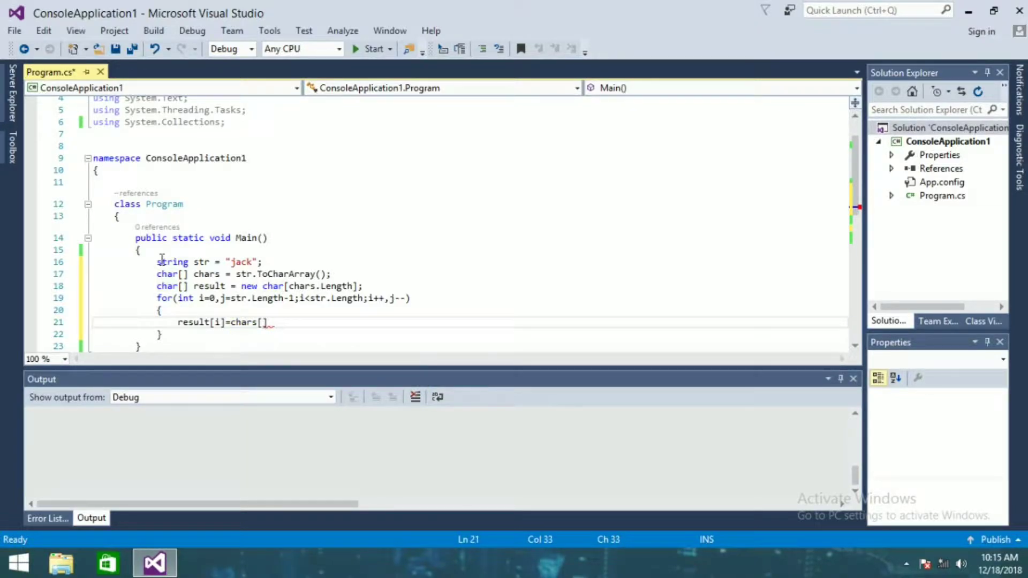
type("j];")
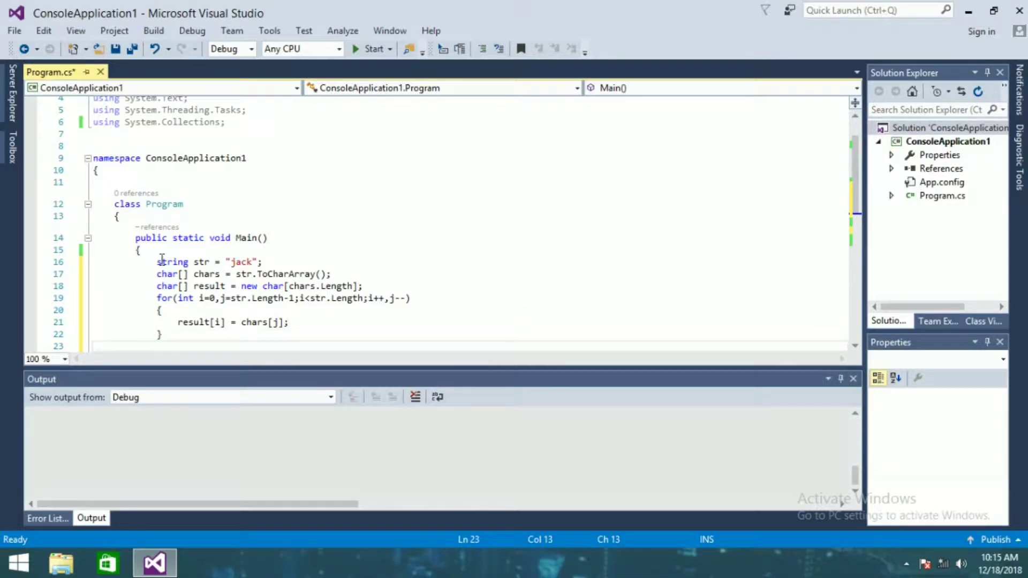
- Add Console.WriteLine(result); after the loop to print the reversed word
type("c")
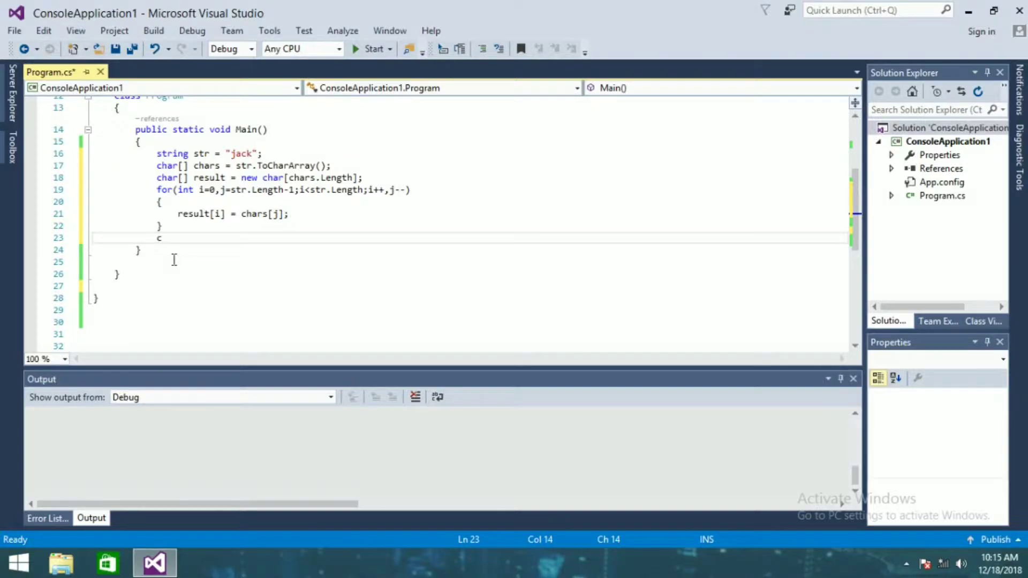
type("onsol")
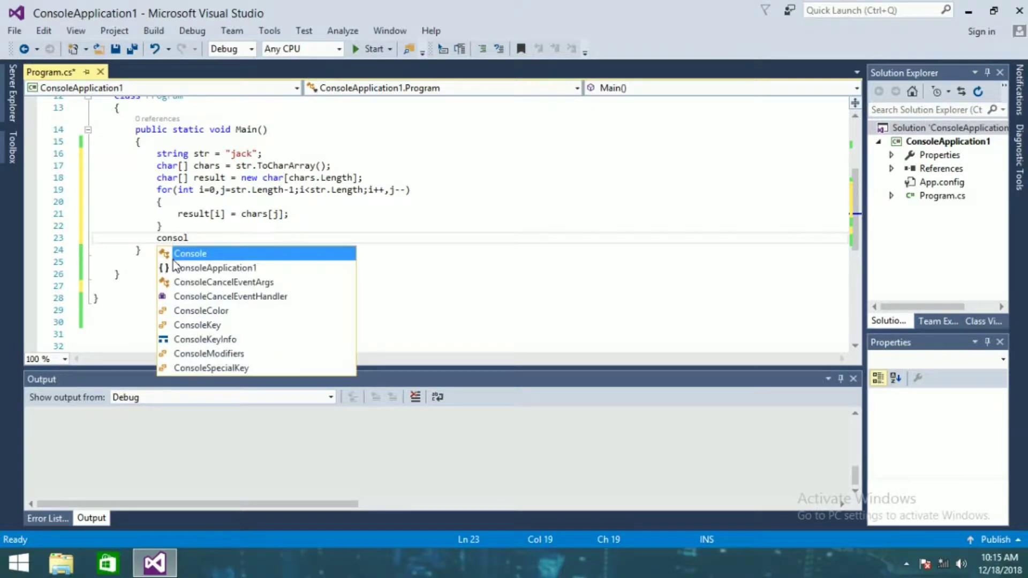
type("e.wr")
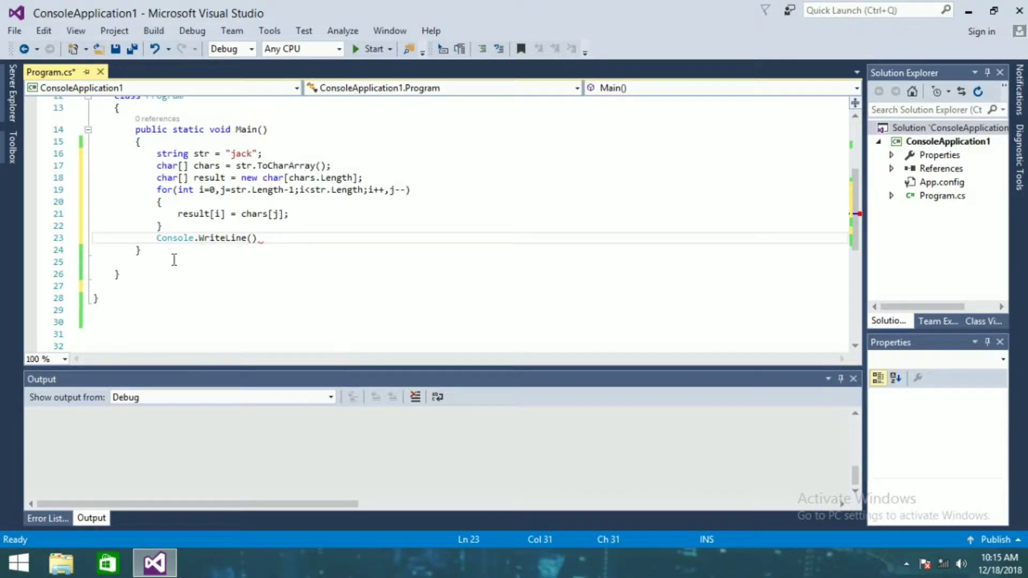
type("result")
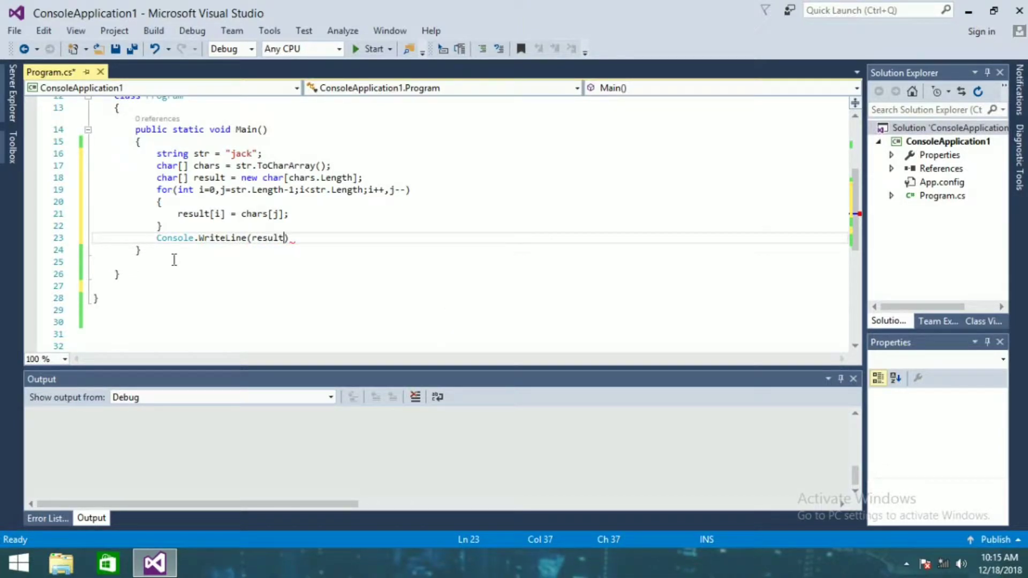
type(";")
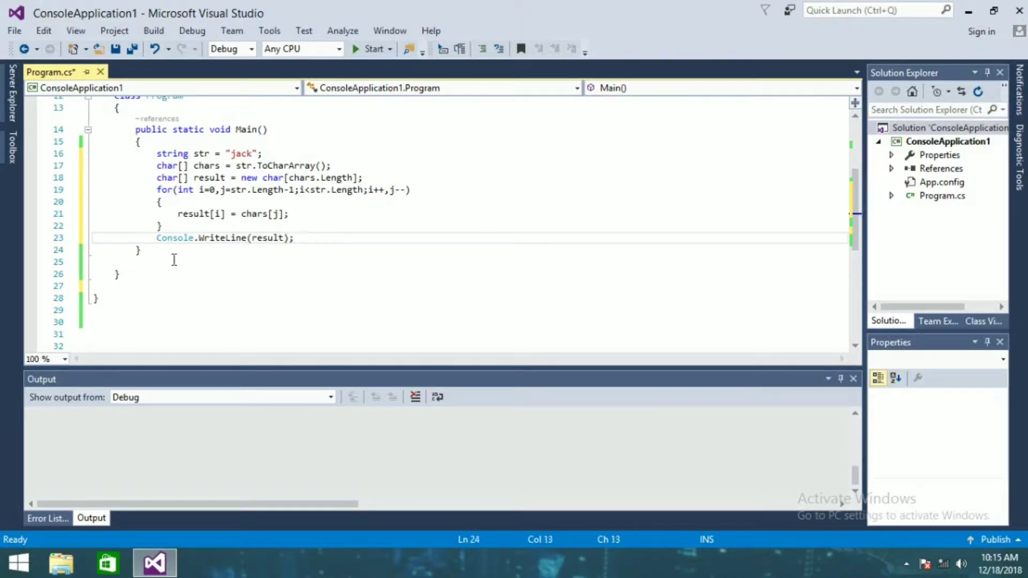
type("console")
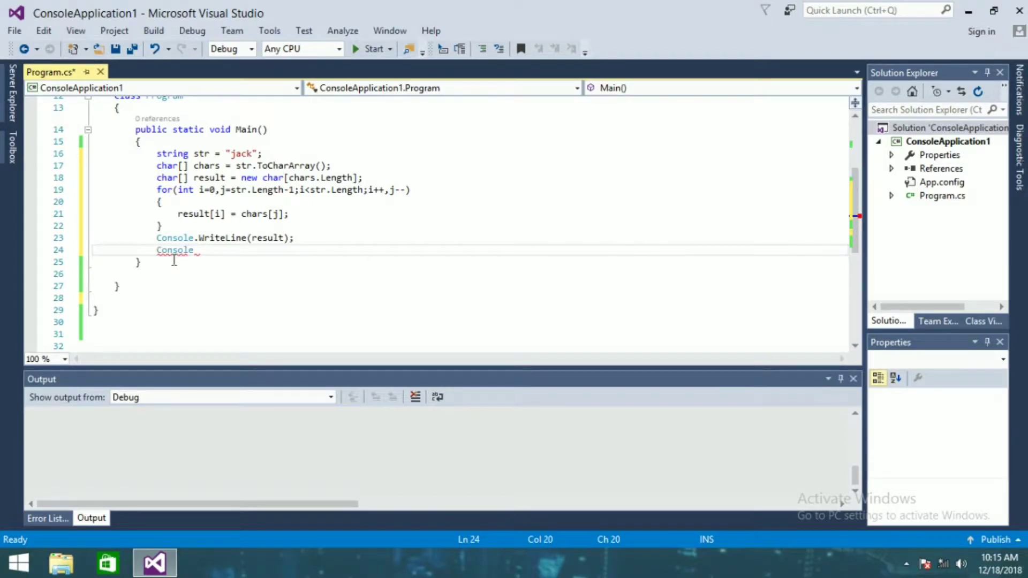
- Add Console.ReadLine(); and run the program with the toolbar Start button
type(".rea")
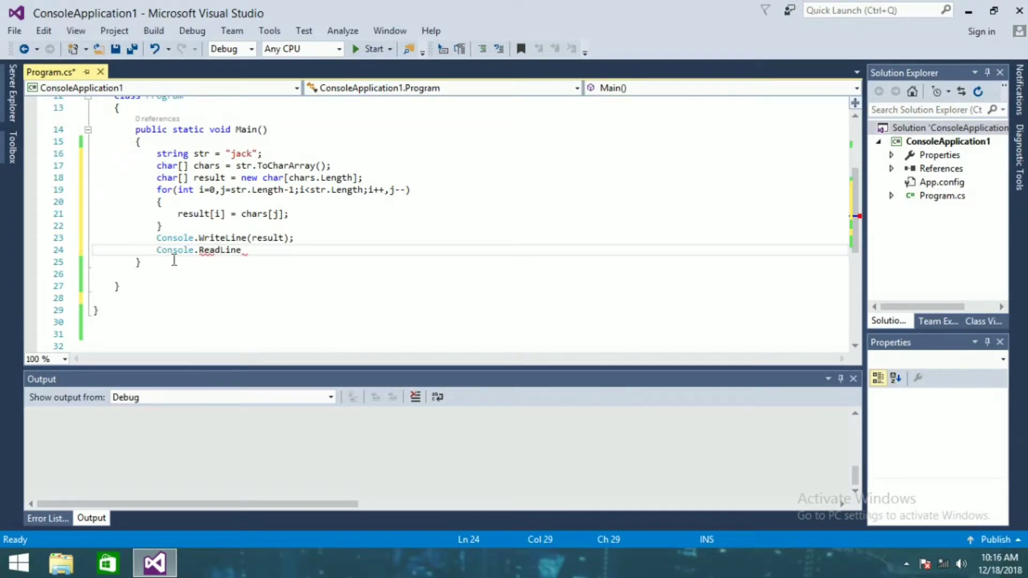
type("();")
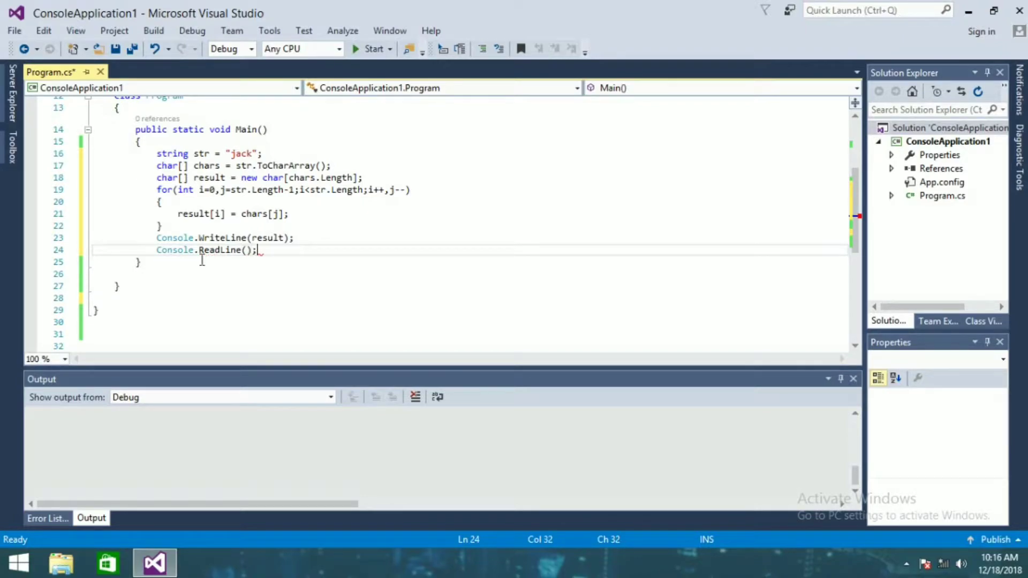
mouse_move(172, 154)
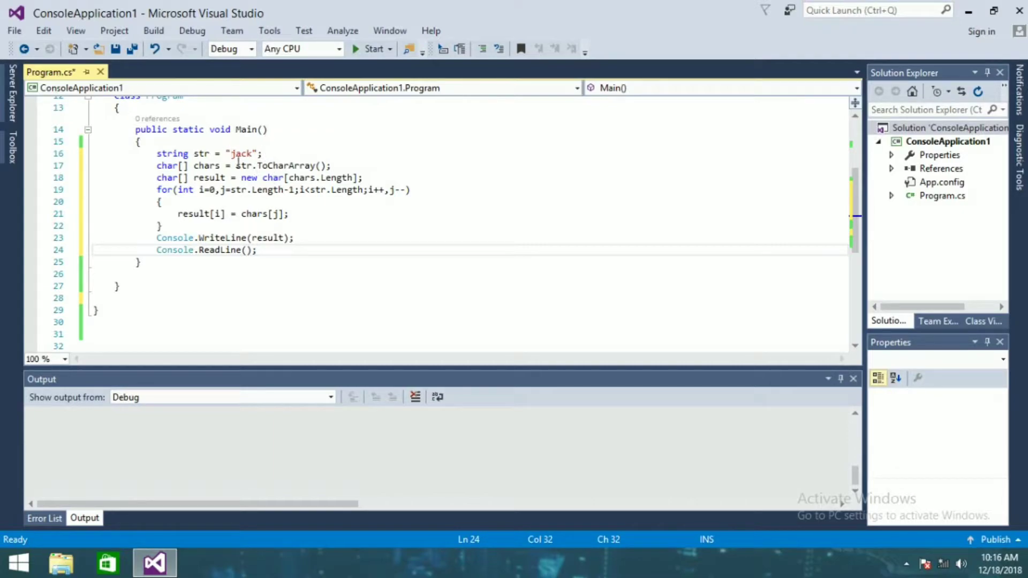
mouse_move(374, 49)
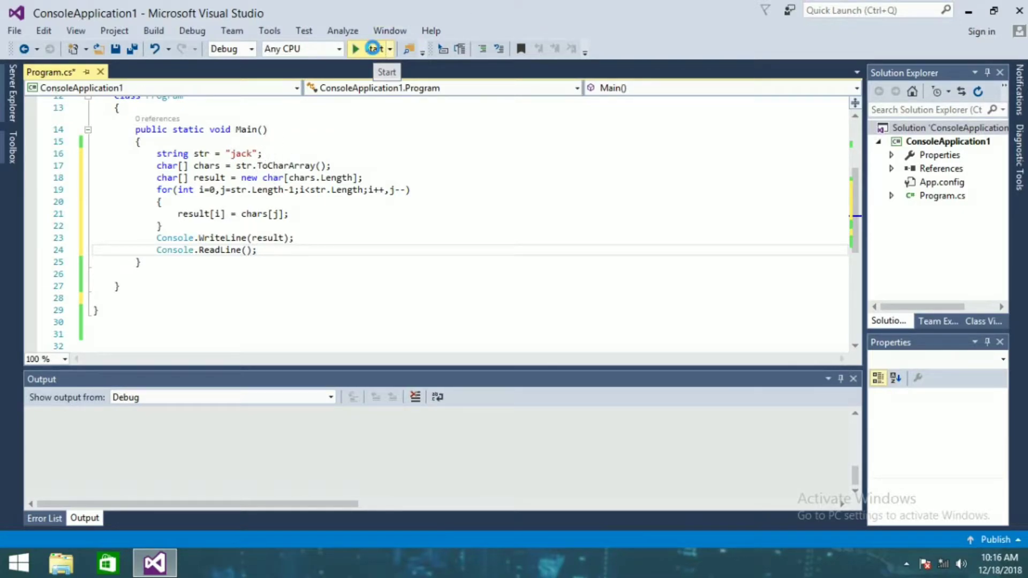
left_click(354, 49)
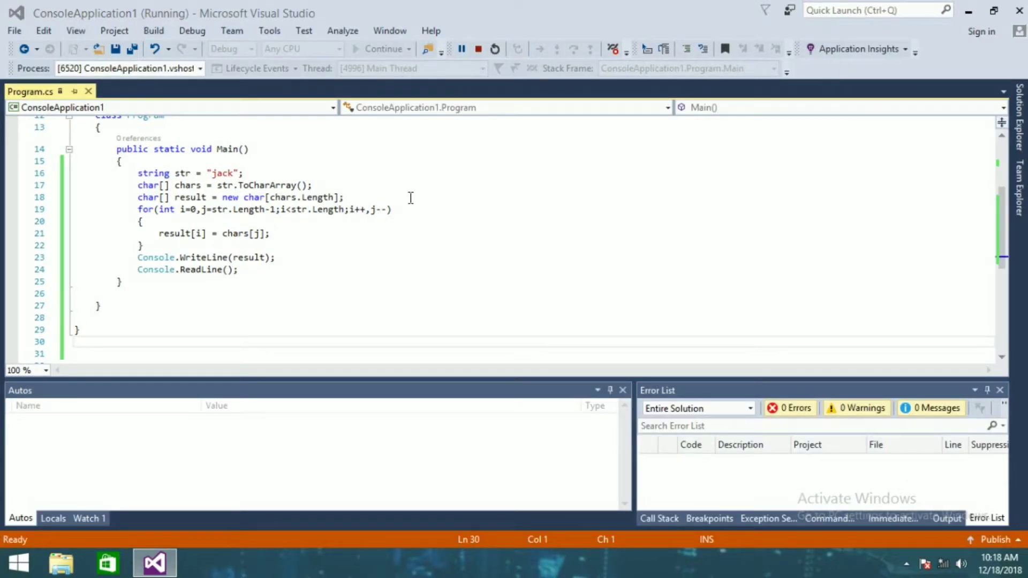